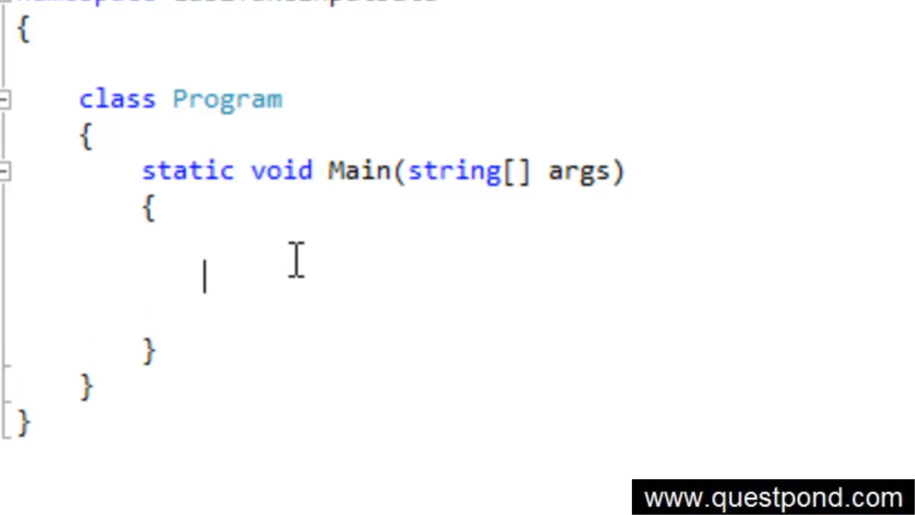
- Print the prompt "Enter a numeric number" with Console.WriteLine
type("console.WriteLine(\"Ent")
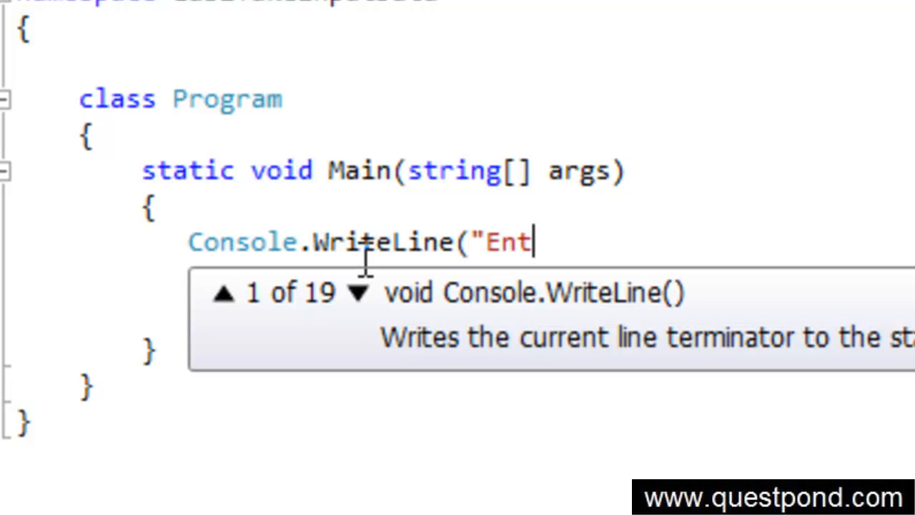
type("er a nume")
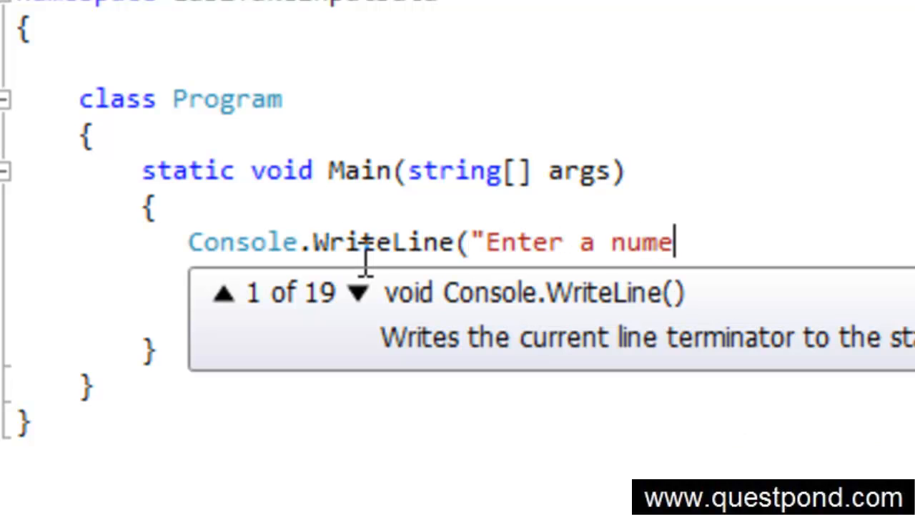
type("ric number")
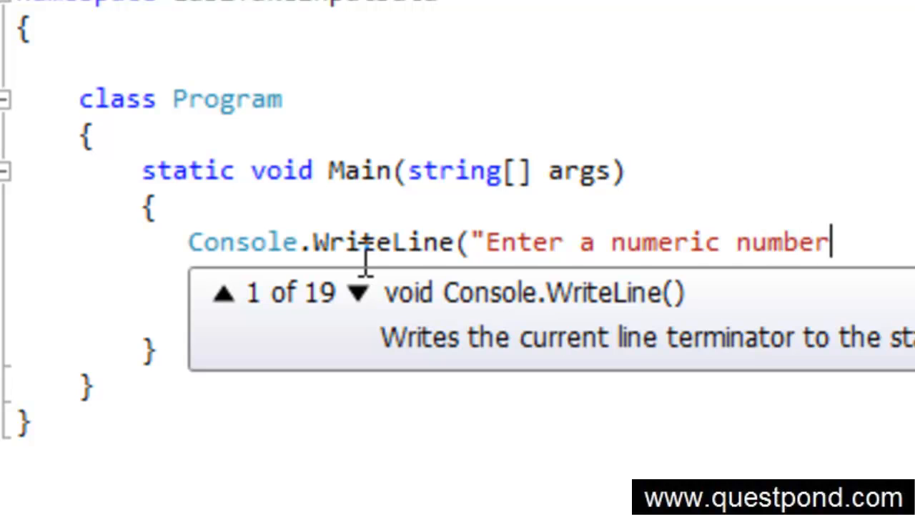
type("\");")
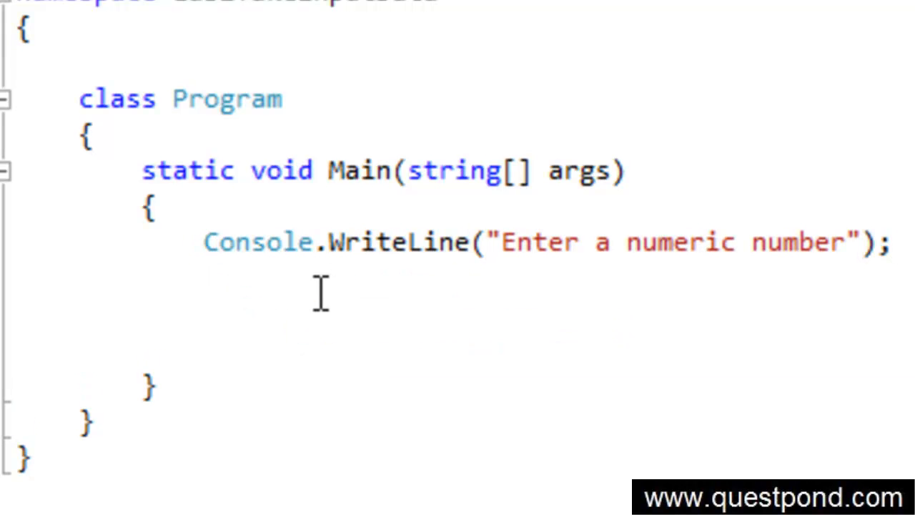
- Read the typed input into int num via Convert.ToInt16(Console.ReadLine())
type("int")
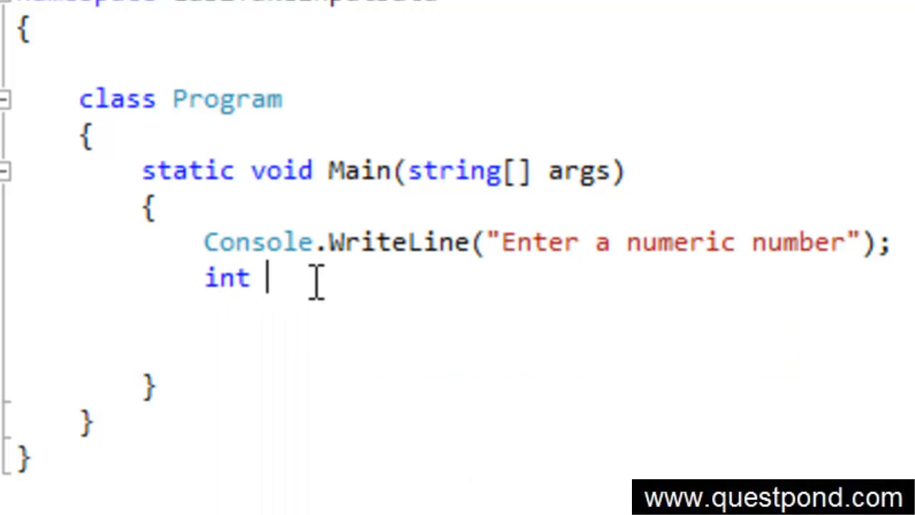
type("num")
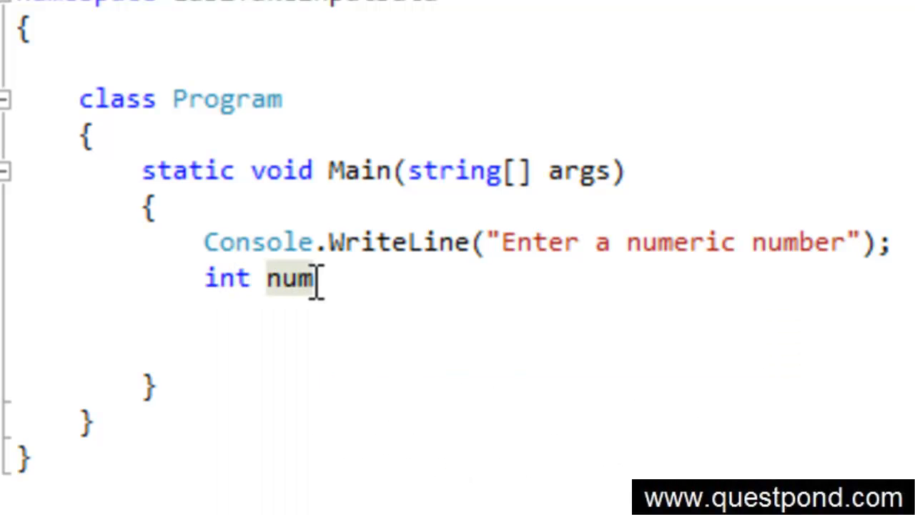
type("= console.ReadLine")
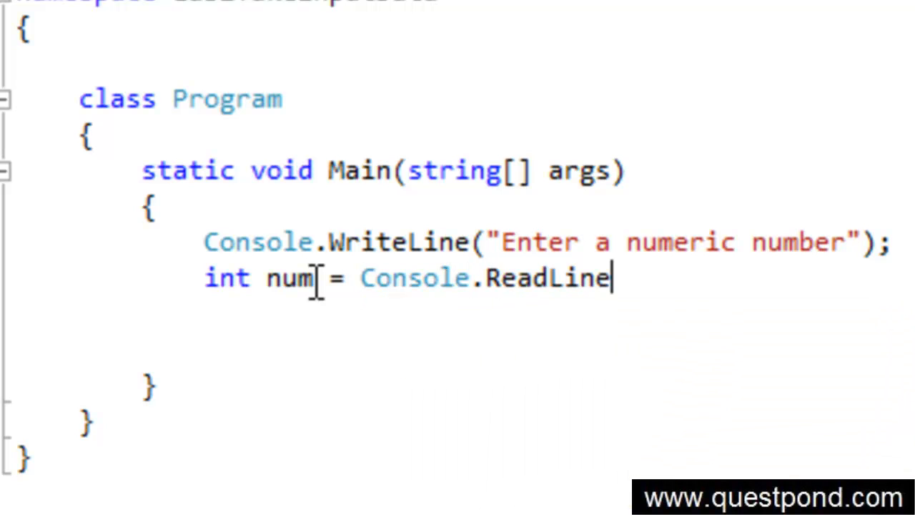
type("();")
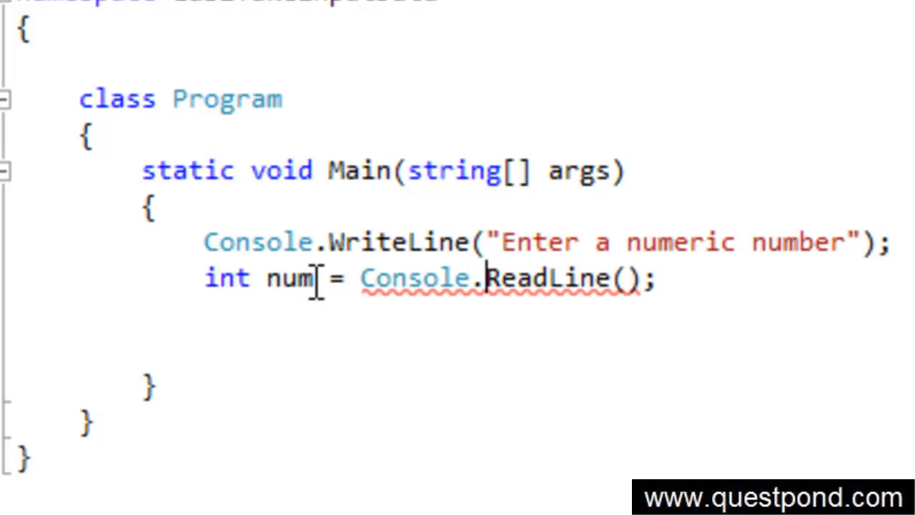
left_click(365, 277)
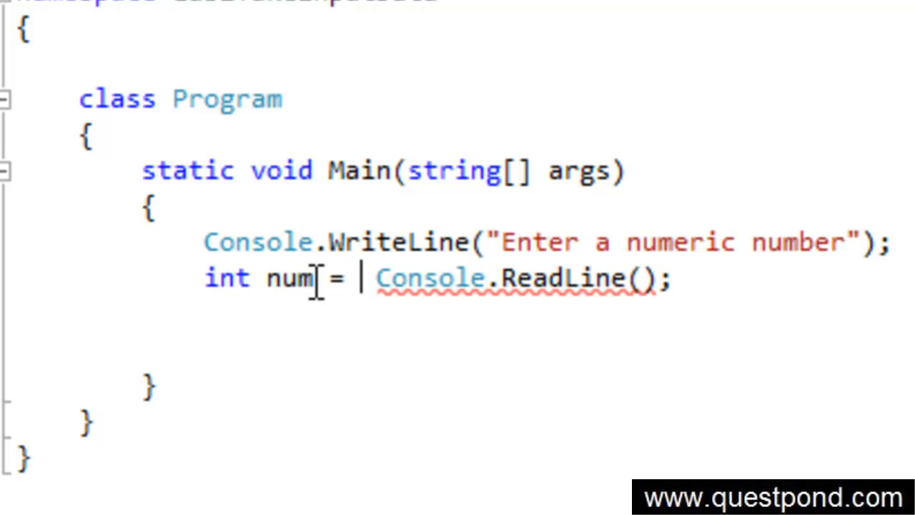
type("co")
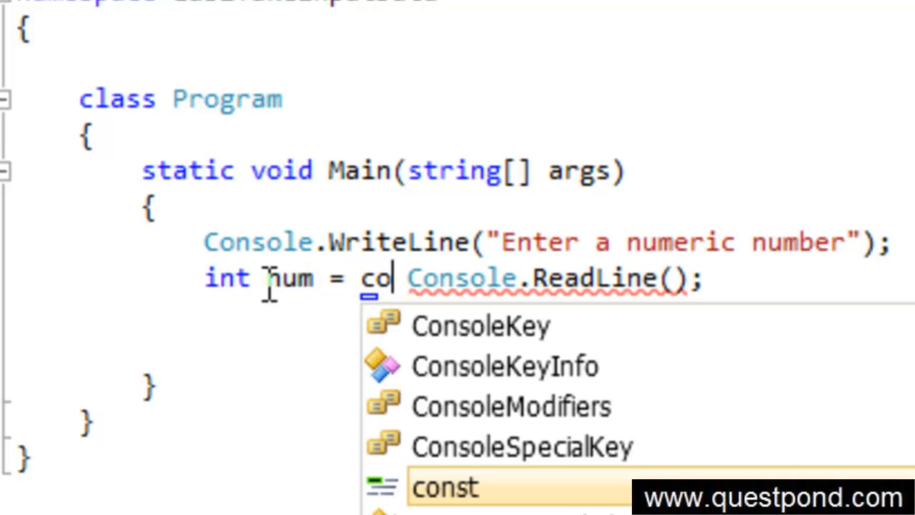
type("nvert.toin")
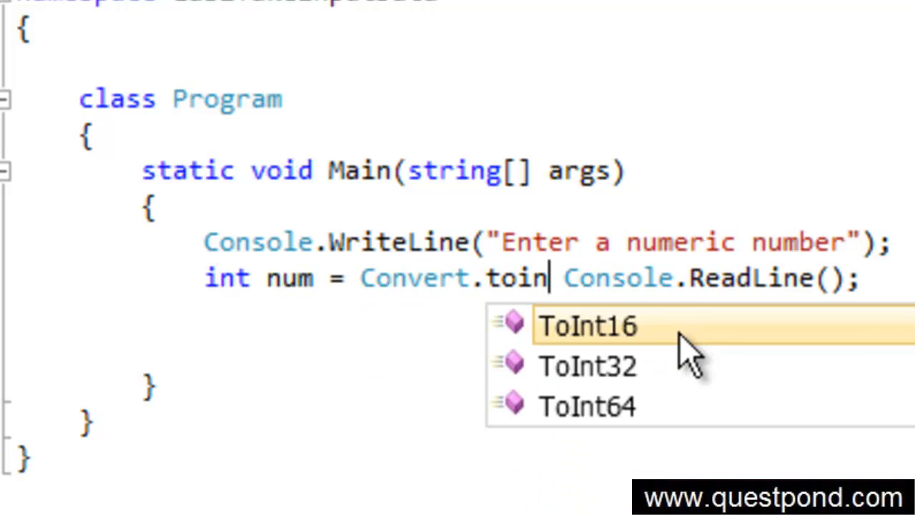
double_click(587, 327)
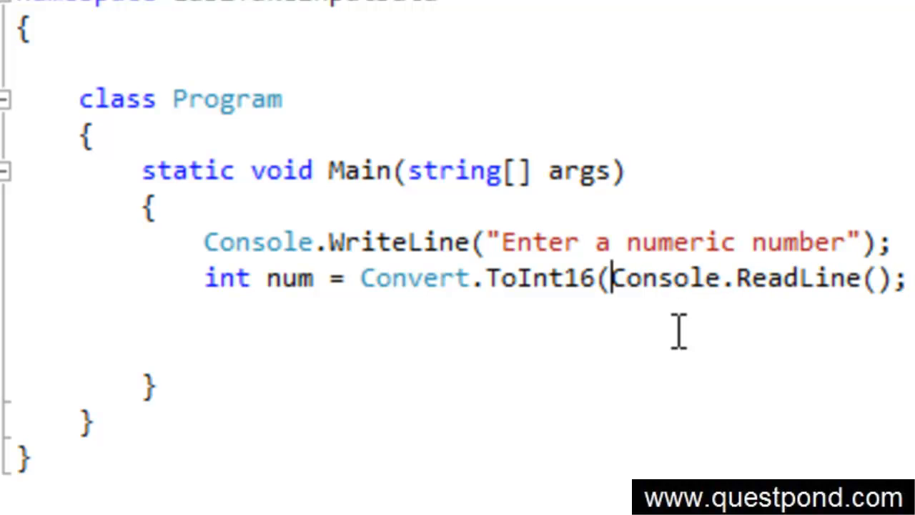
type(")")
key("Enter")
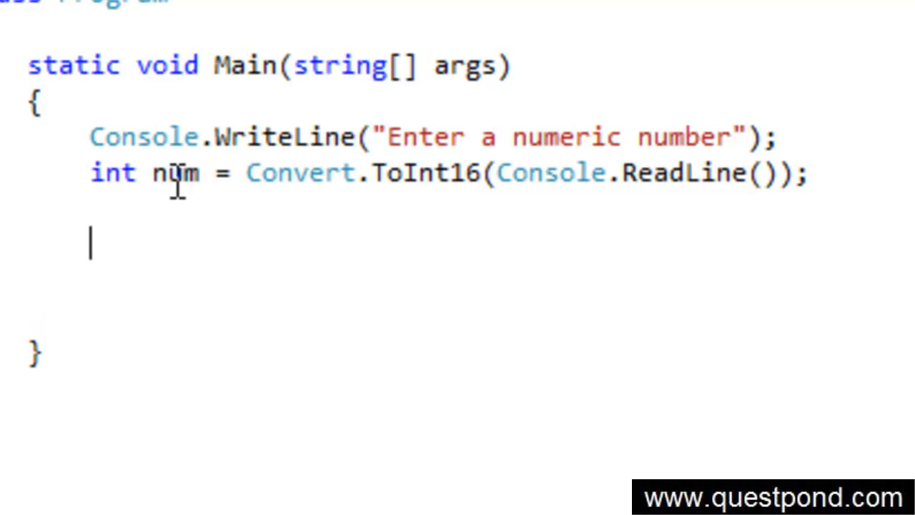
- Add the comment '// loop through all numbers till the num variable' below the input line
double_click(176, 173)
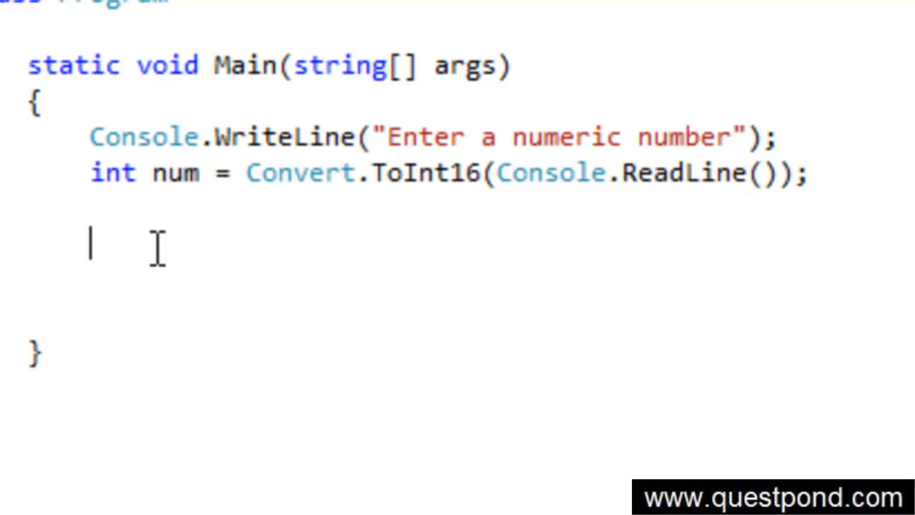
type("// 1")
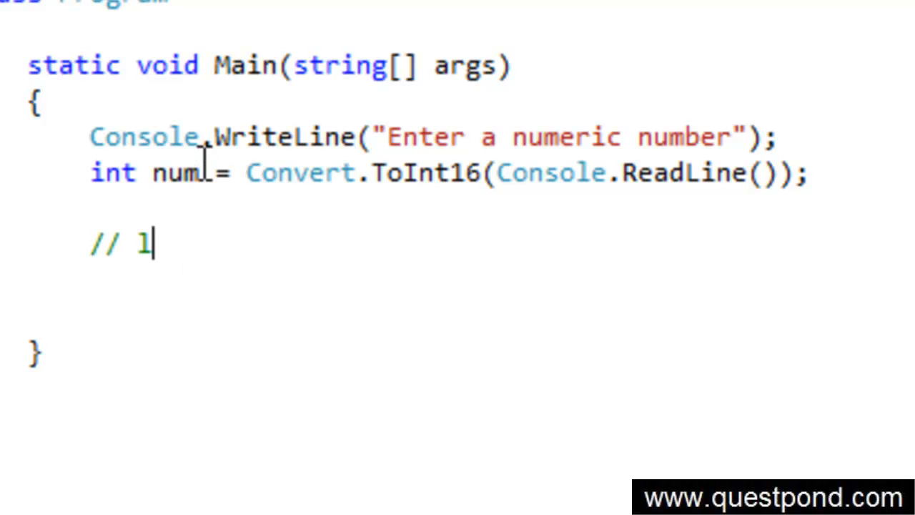
type("oop throug")
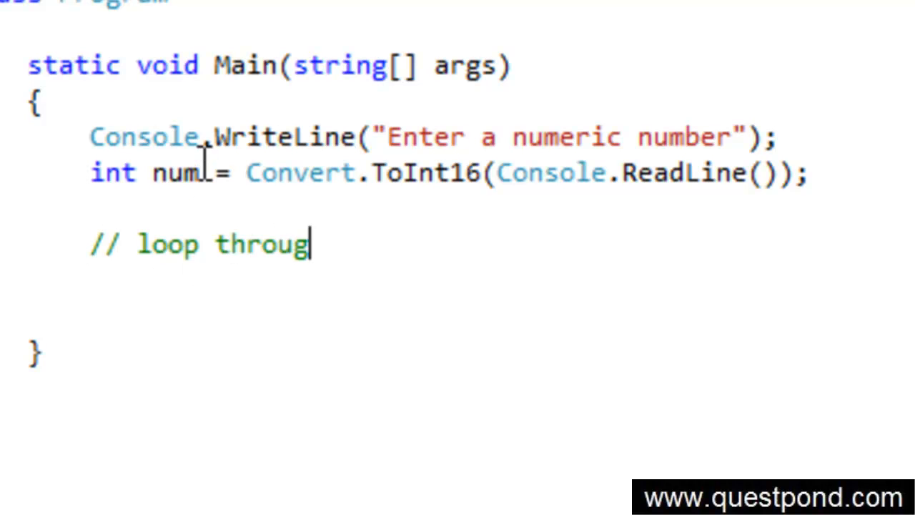
type("h all numbers")
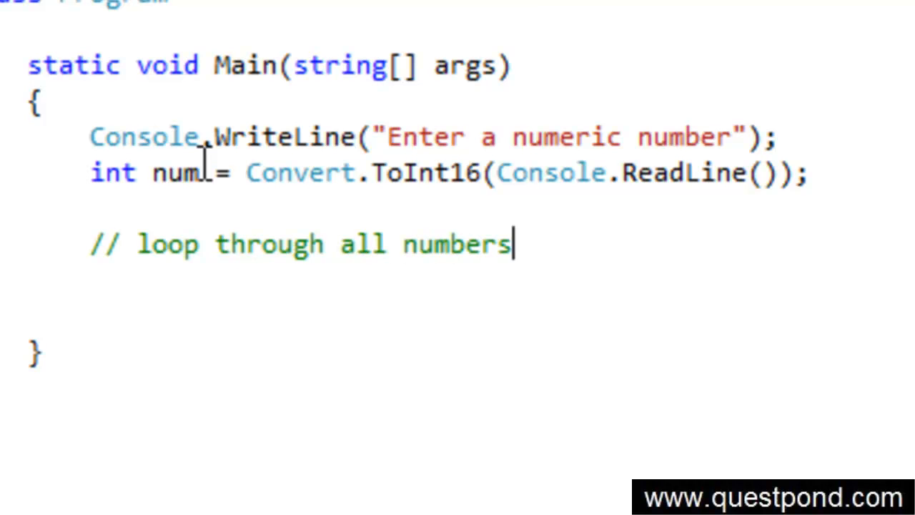
type("till the")
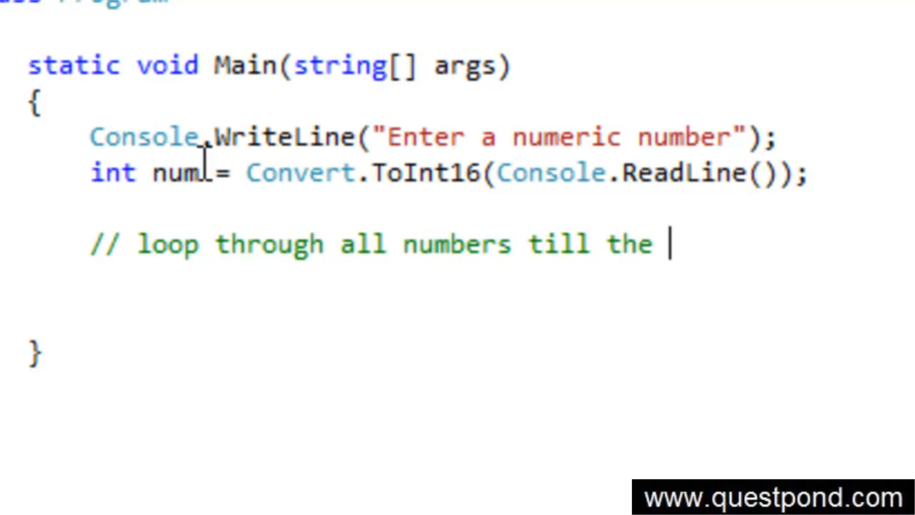
type("num var")
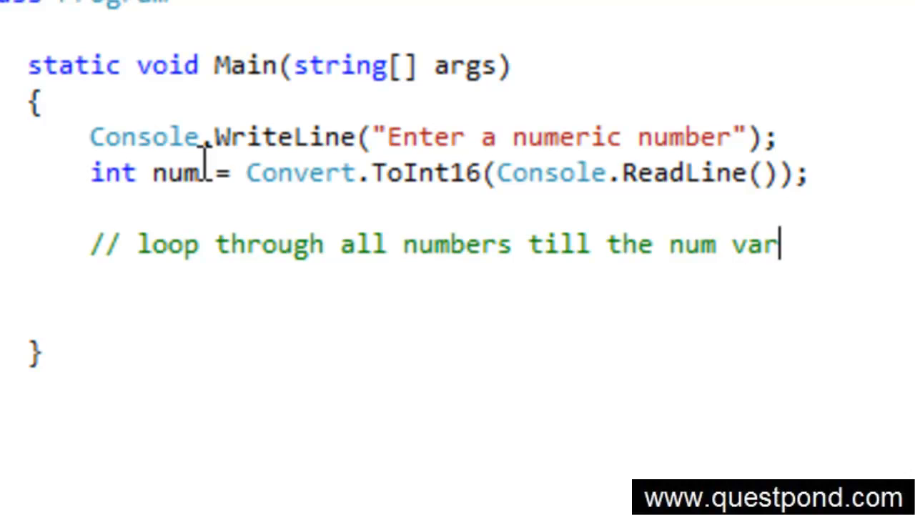
type("iable")
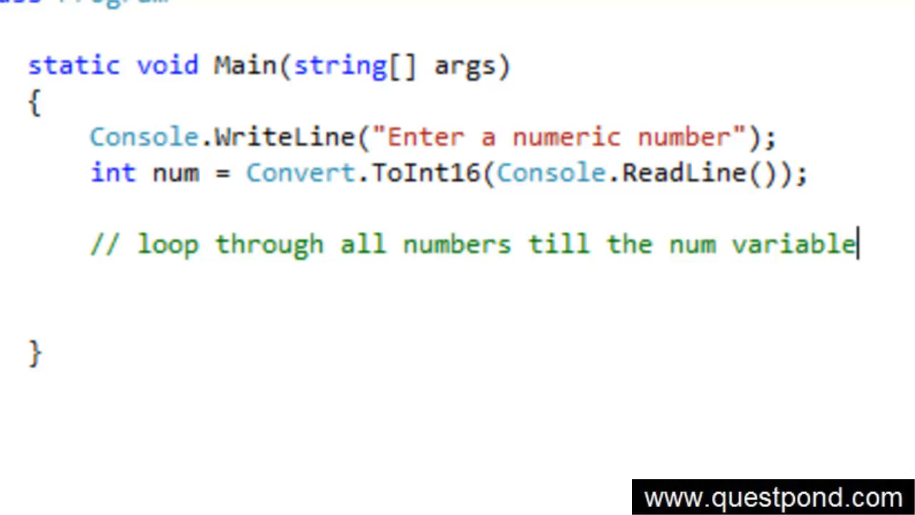
key("enter")
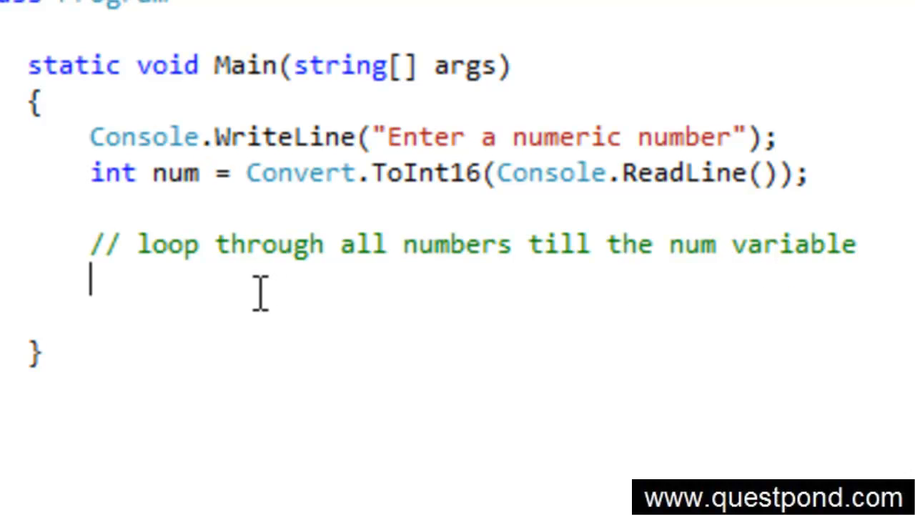
- Begin a for statement with 'for(' beneath the comment
type("fo")
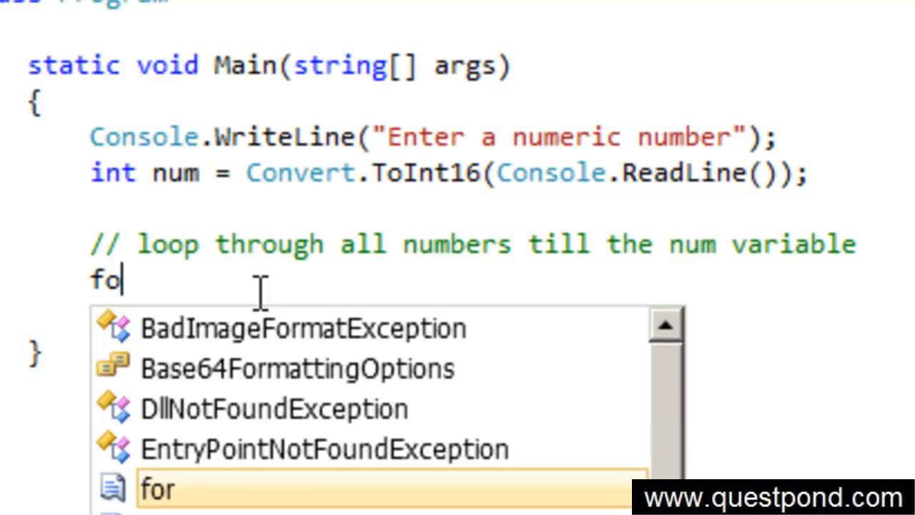
type("r")
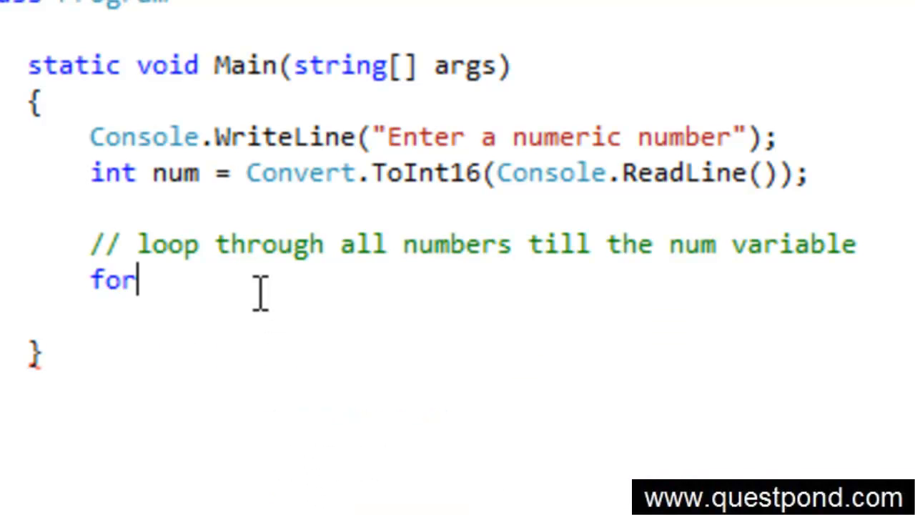
type("(")
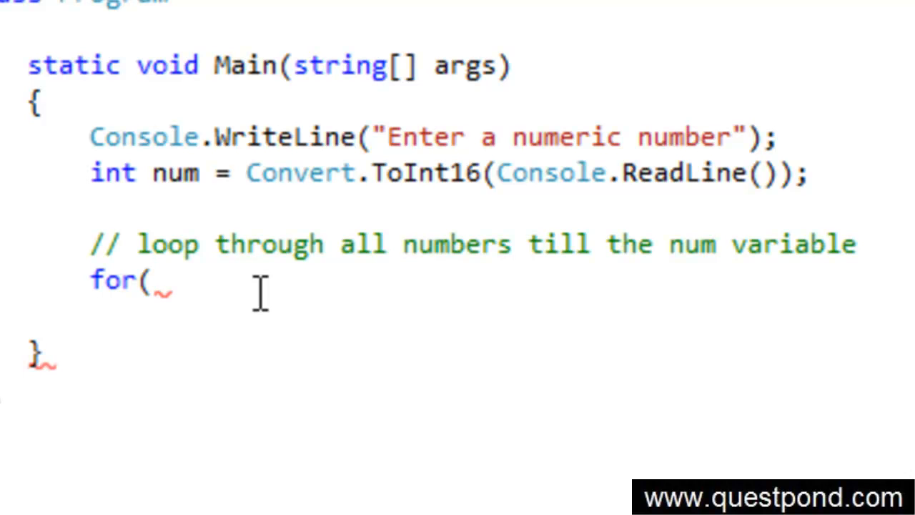
- Start the for header with int temp = 0 and begin the condition with temp
left_click(151, 280)
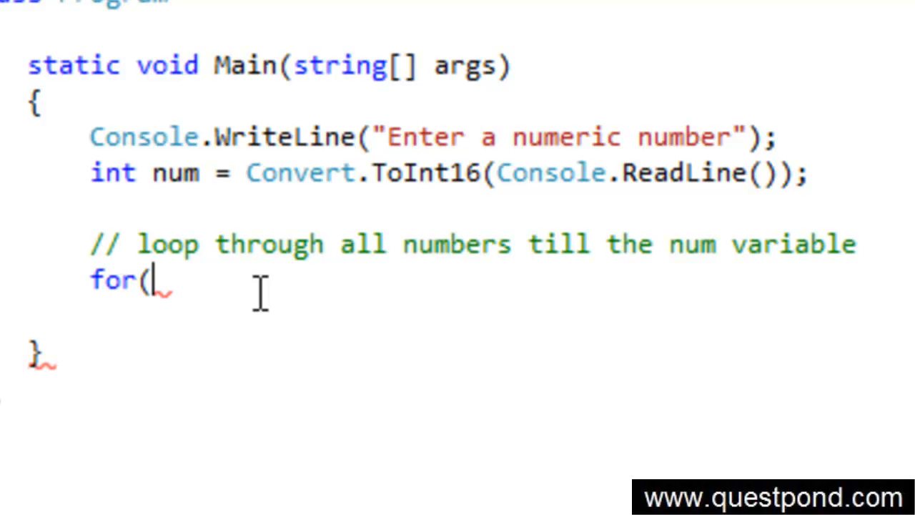
type("int t")
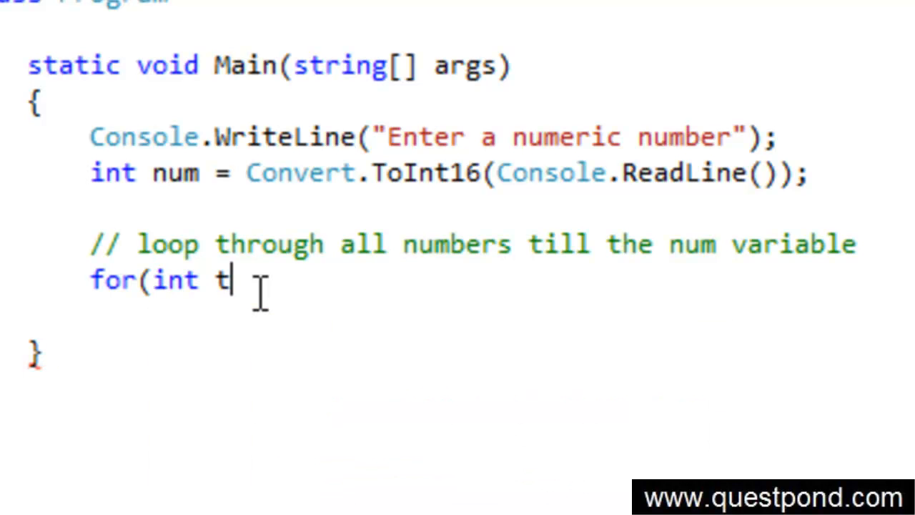
type("emp")
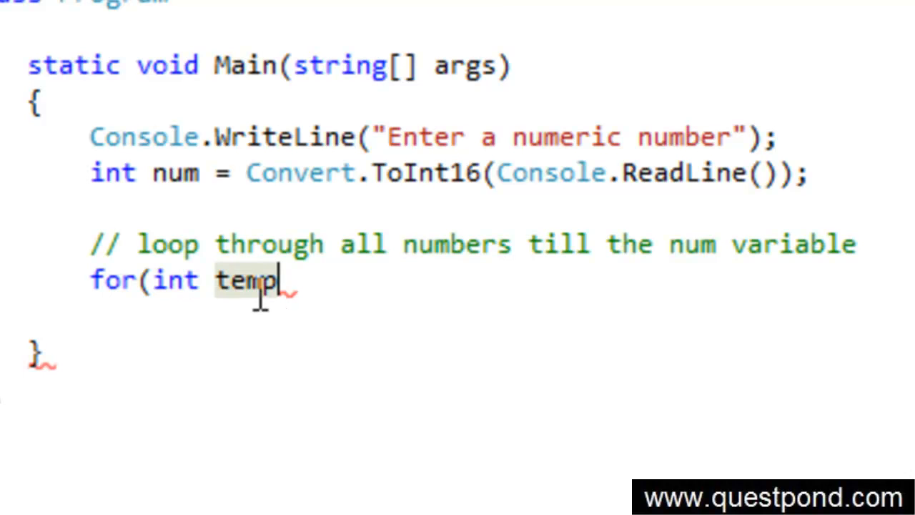
type("=0")
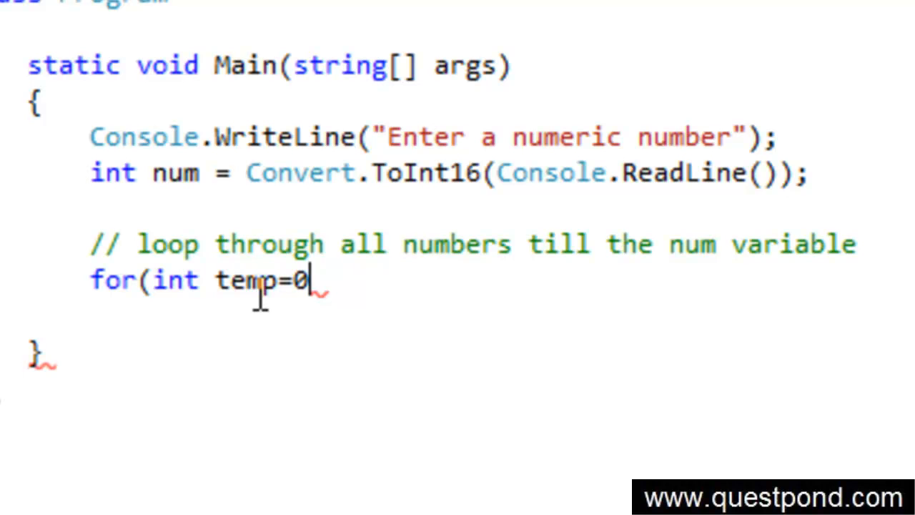
type(";")
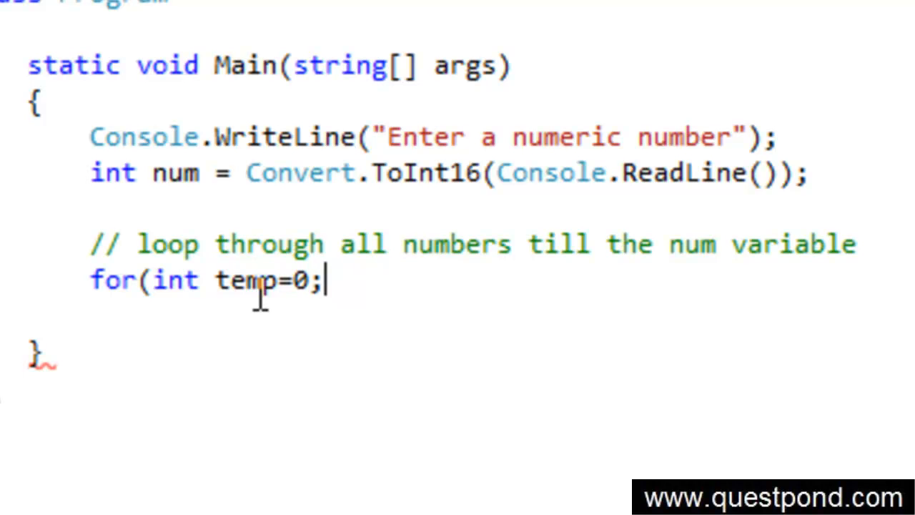
type("tewm")
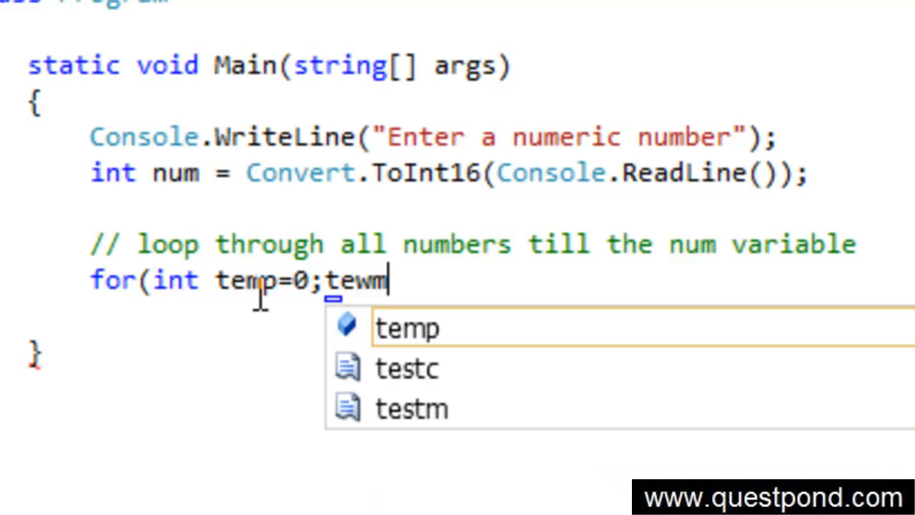
key("Tab")
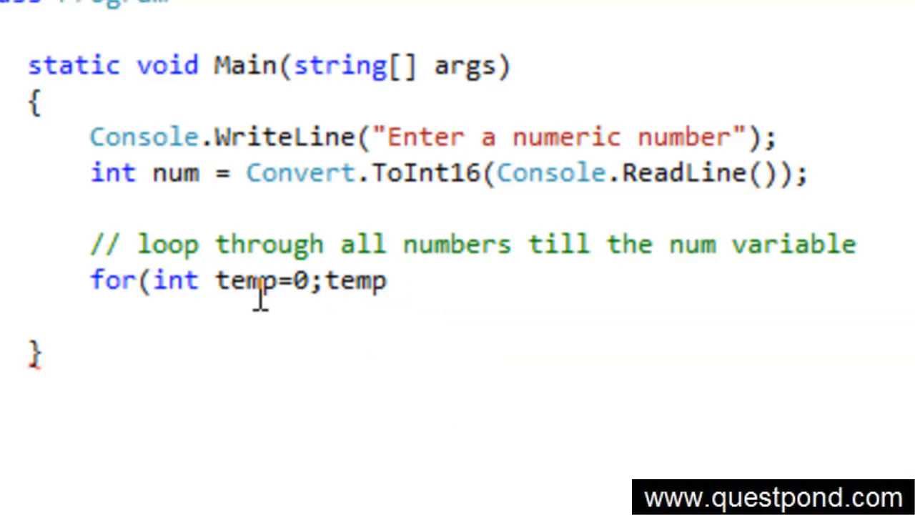
- Complete the condition as temp < num and add the temp++ increment
type("<")
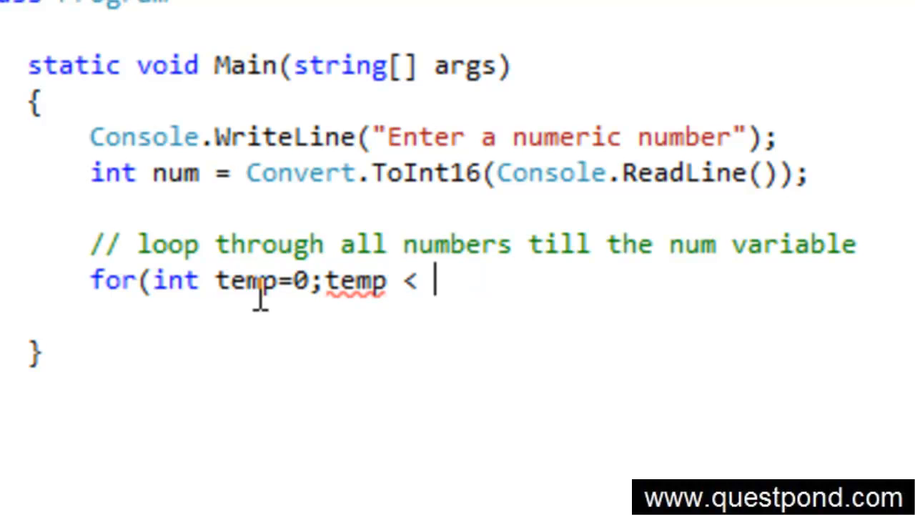
type("num")
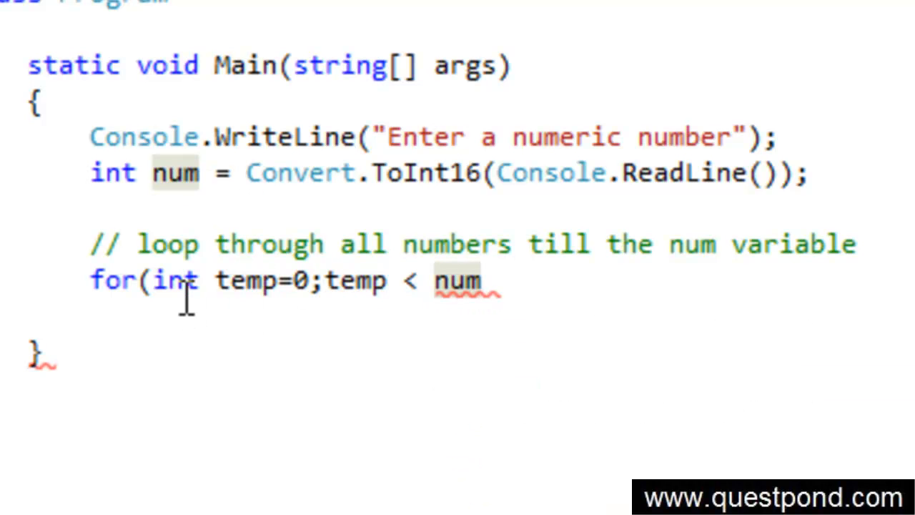
left_click_drag(326, 279, 486, 279)
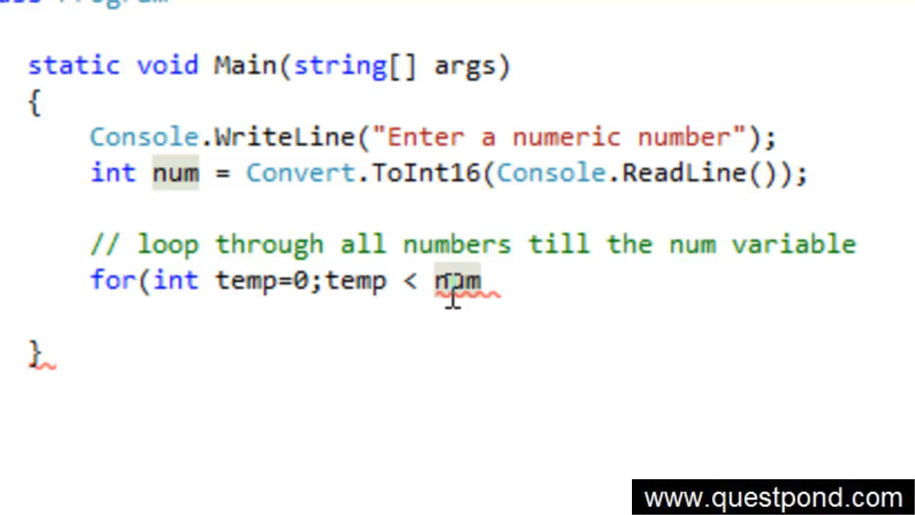
mouse_move(351, 280)
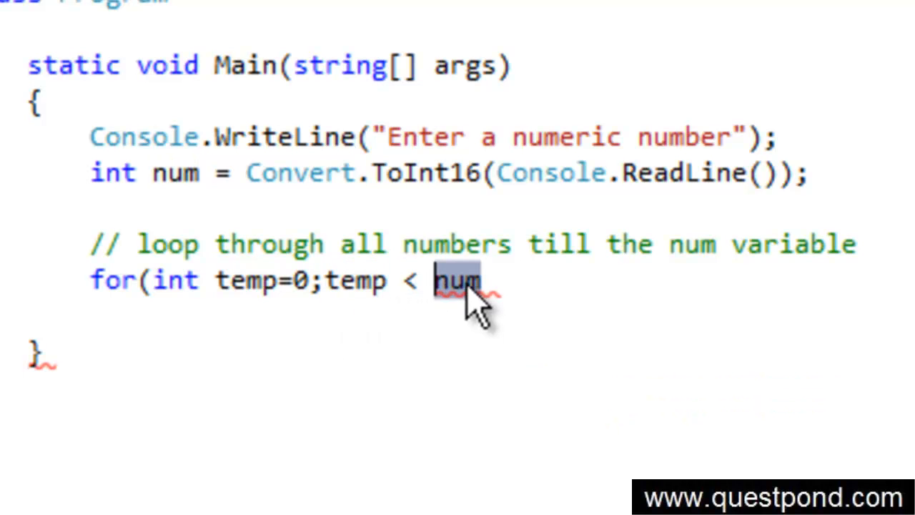
left_click(458, 280)
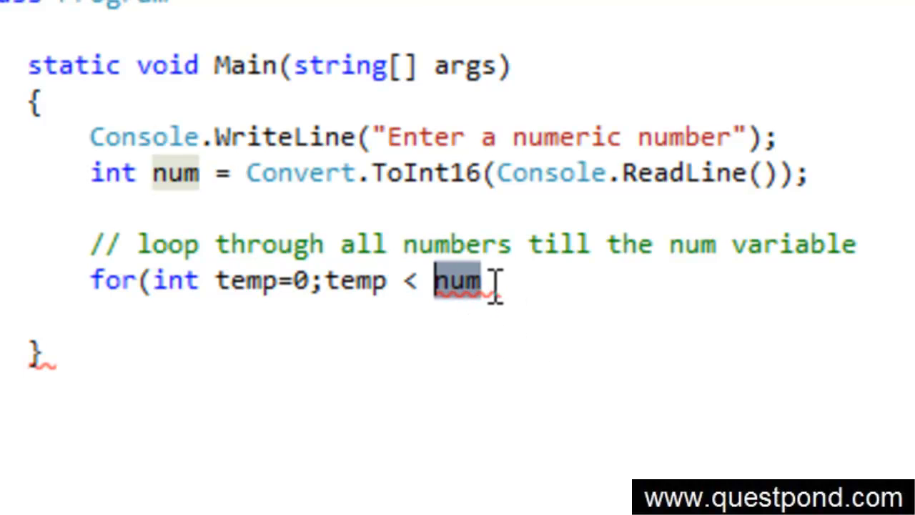
type(";temp")
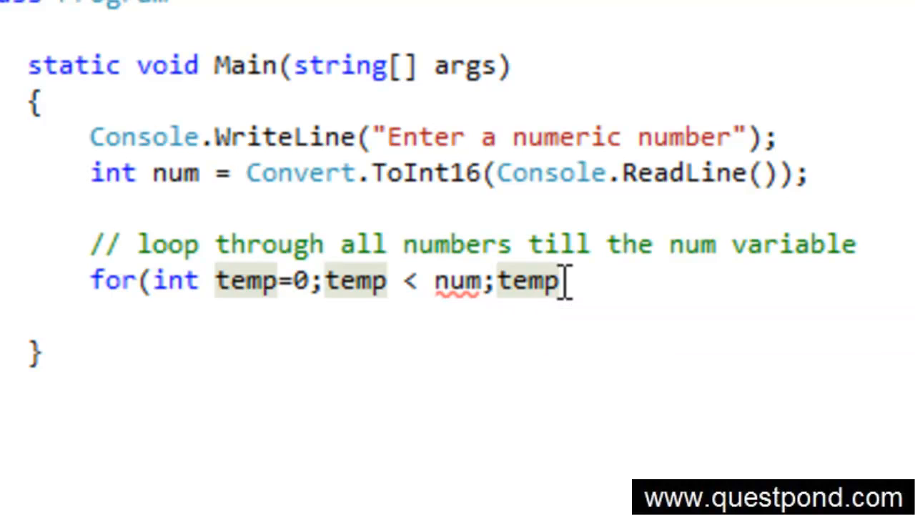
type("++")
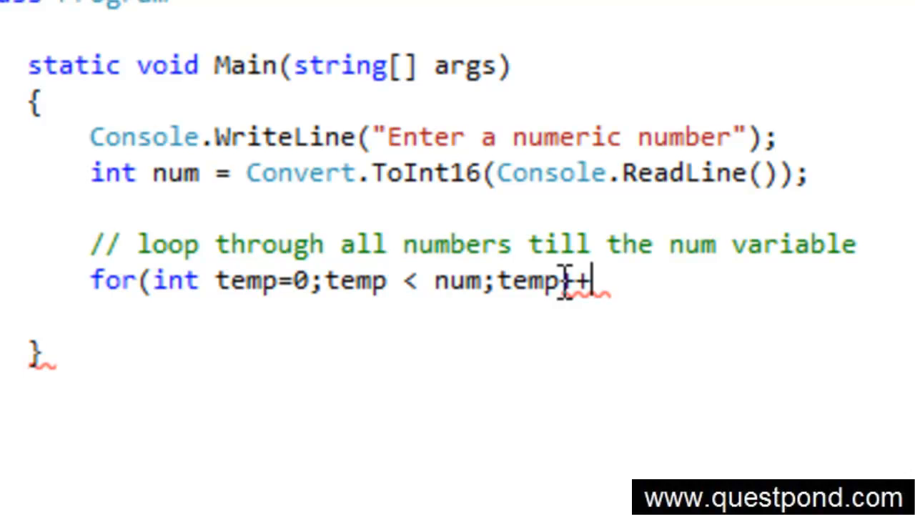
type(")")
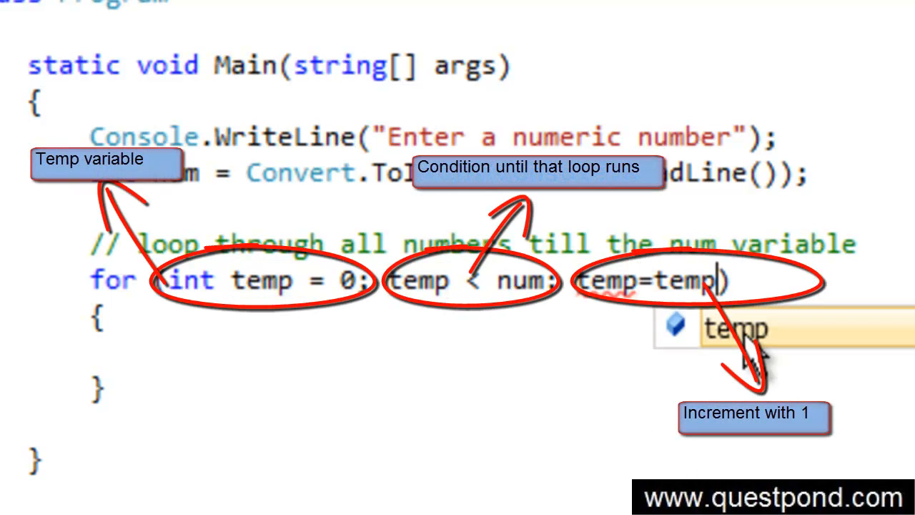
- Fix the increment to temp++ and print temp in the loop body with Console.WriteLine(temp)
type("+1")
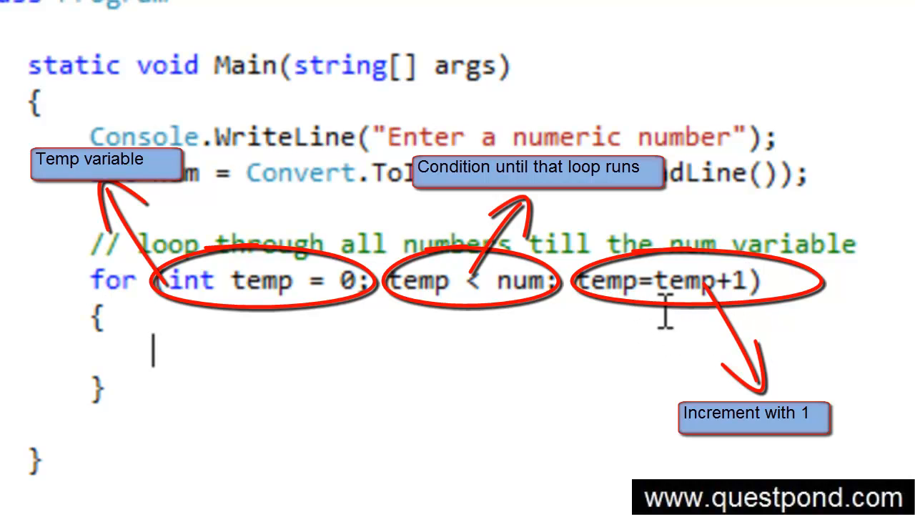
mouse_move(690, 318)
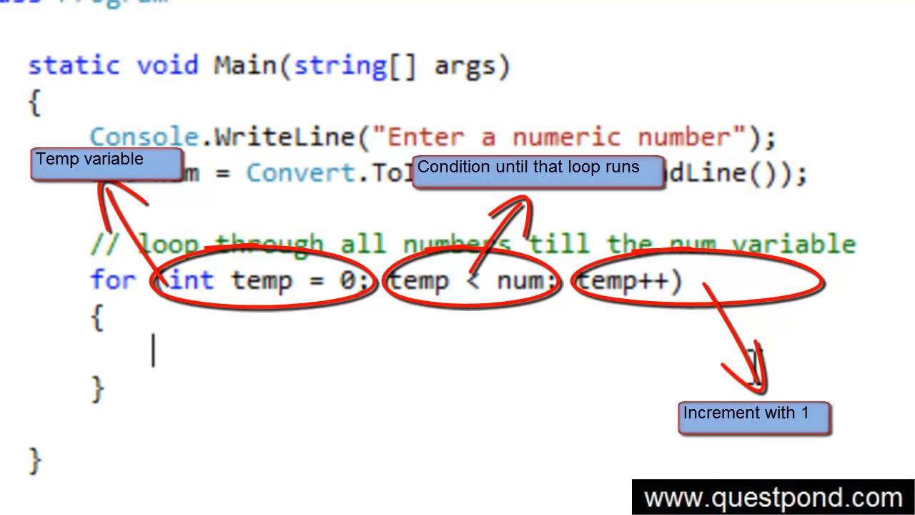
type("cons")
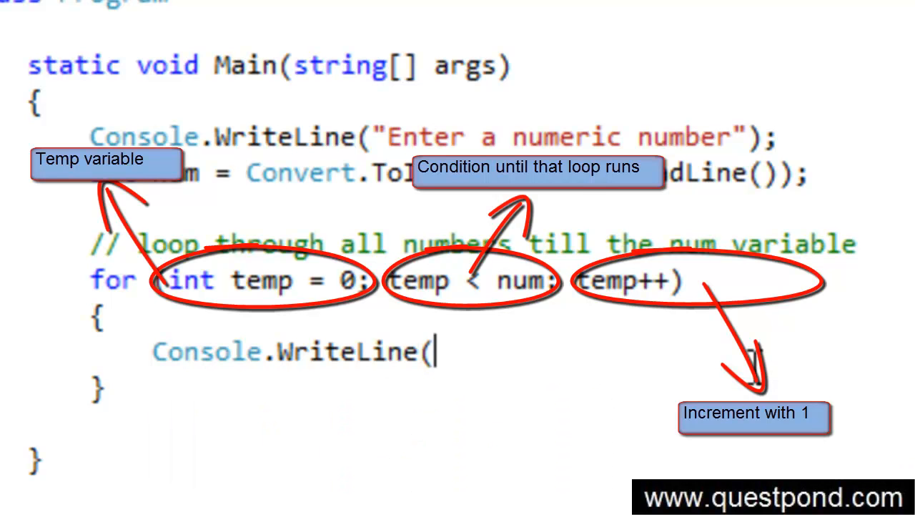
type("temp);")
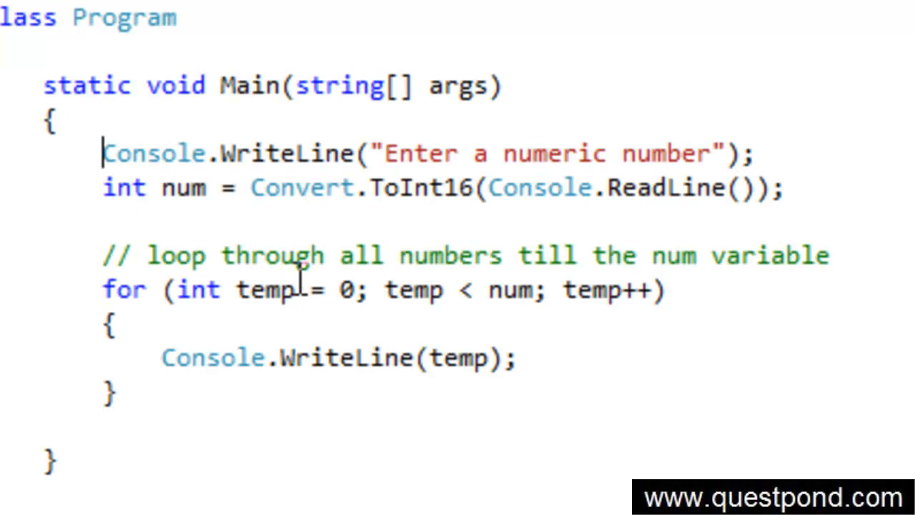
- Add the comment '// takes input from the end user' above the prompt and run the program
type("// t")
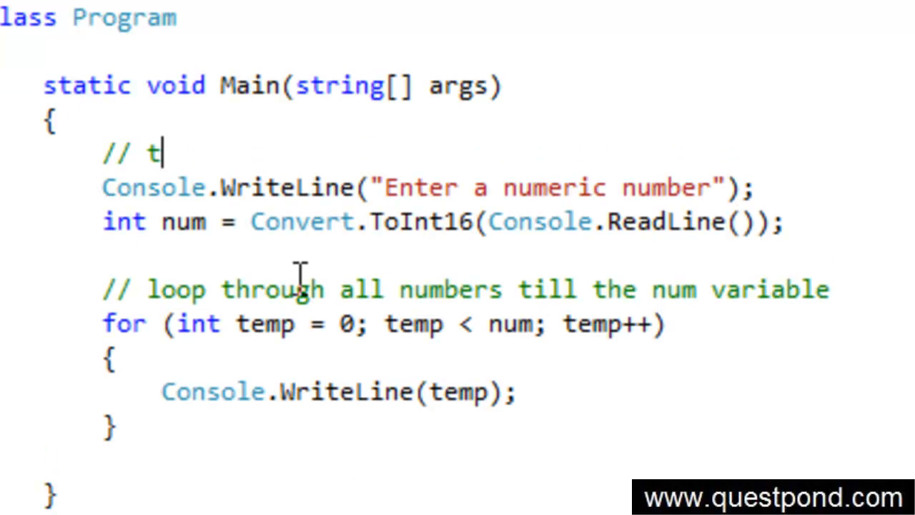
type("akes input from")
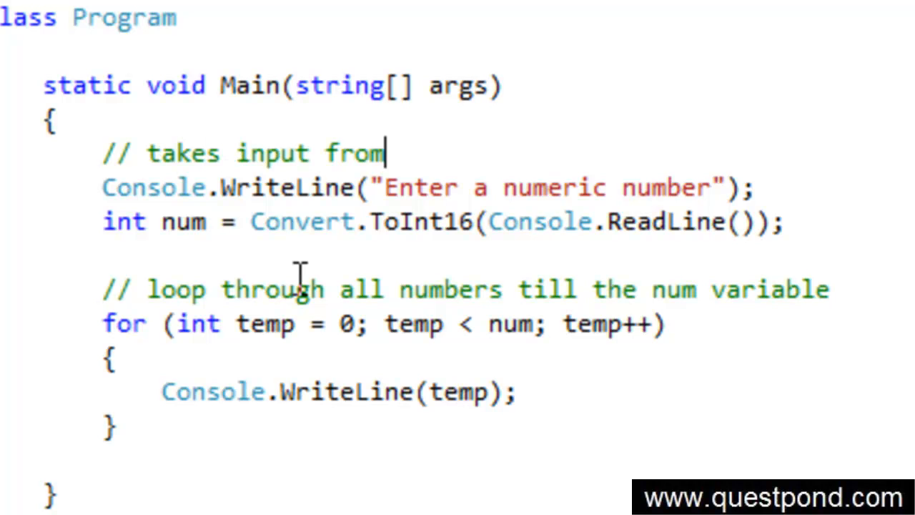
type("the end user")
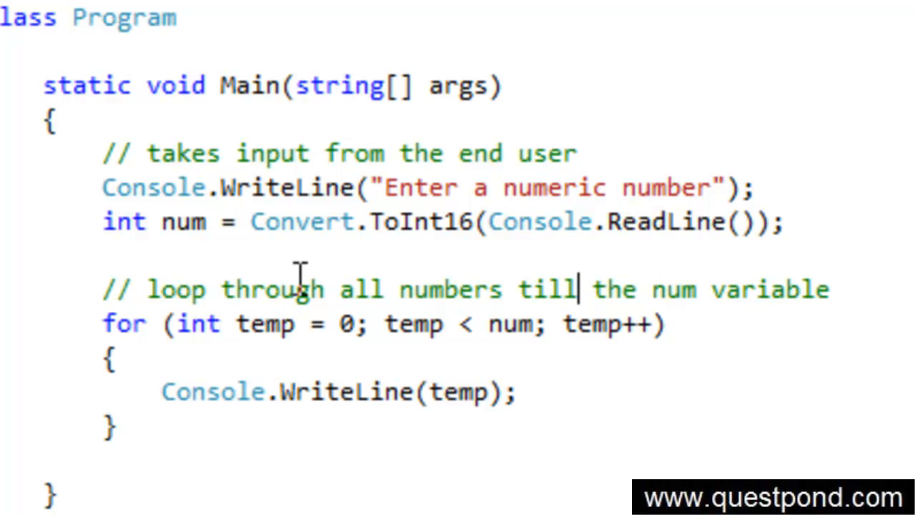
left_click(578, 290)
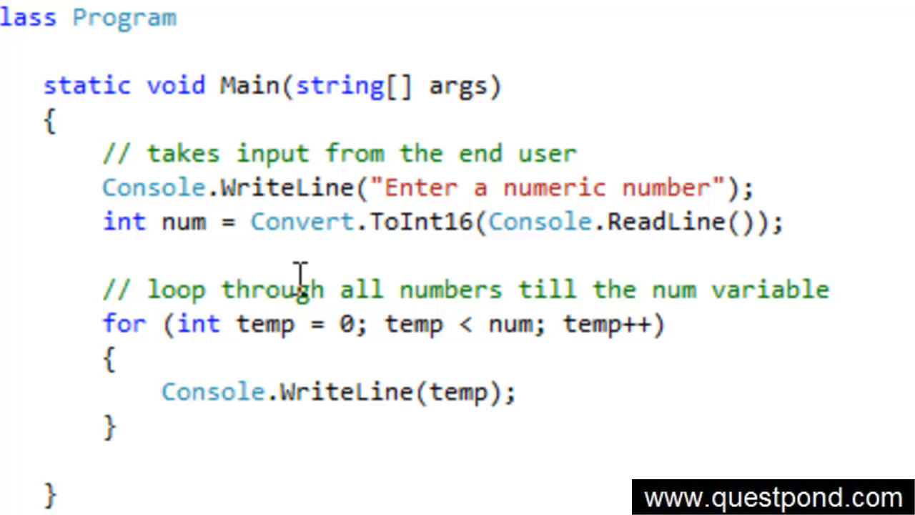
left_click(518, 391)
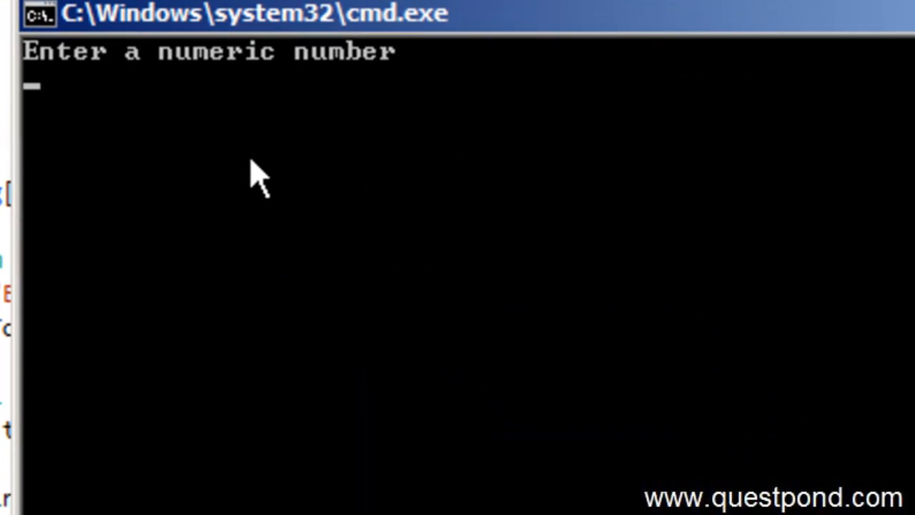
- Enter 10 at the Command Prompt to print the numbers 0 through 9
type("10")
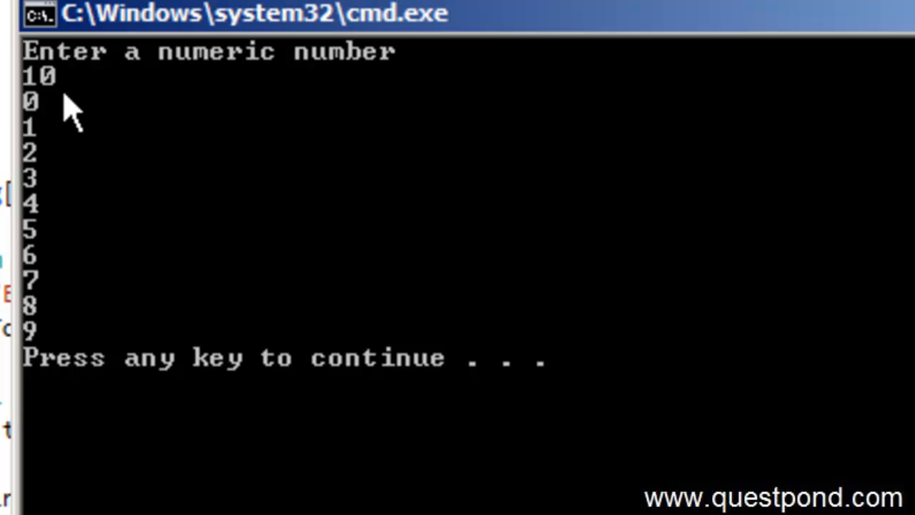
mouse_move(72, 322)
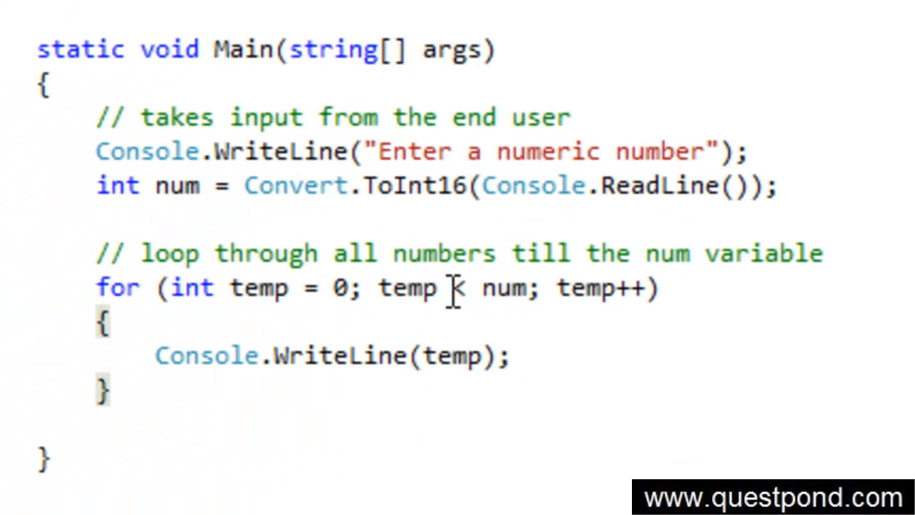
- Change the loop condition from temp < num to temp <= num
type("<")
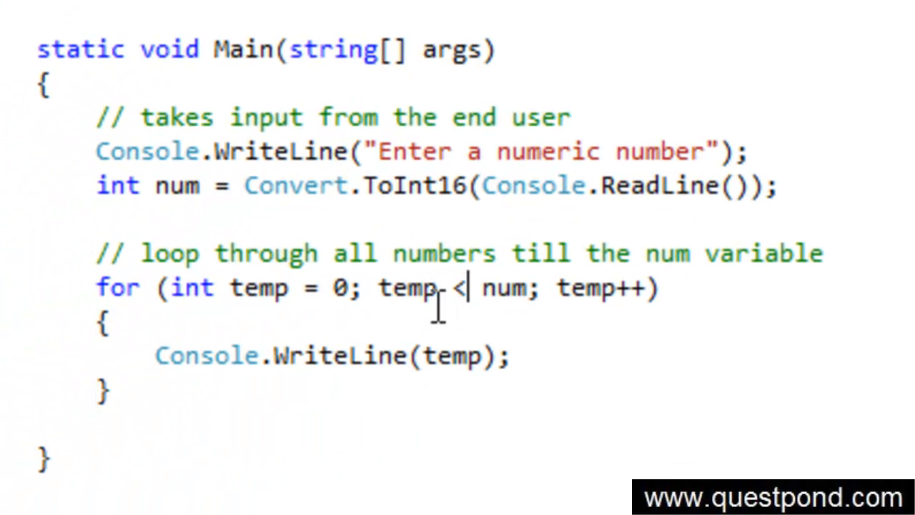
mouse_move(421, 243)
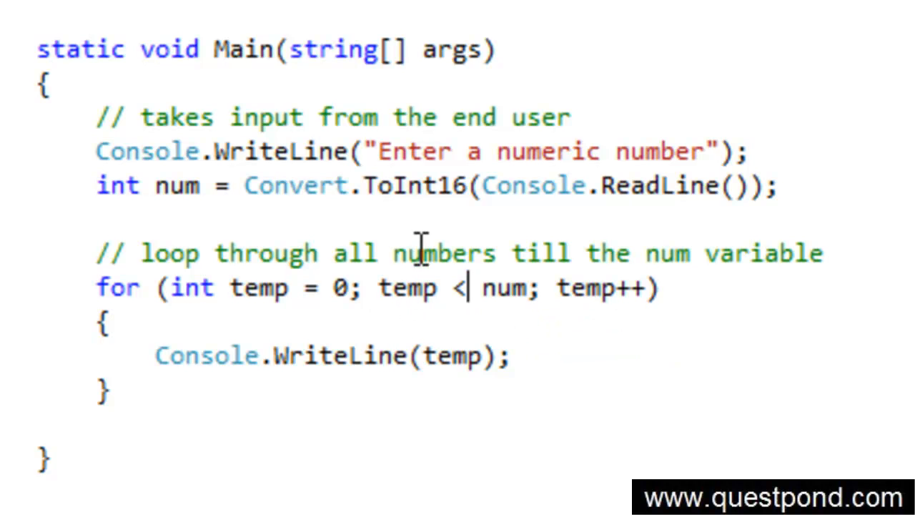
mouse_move(447, 311)
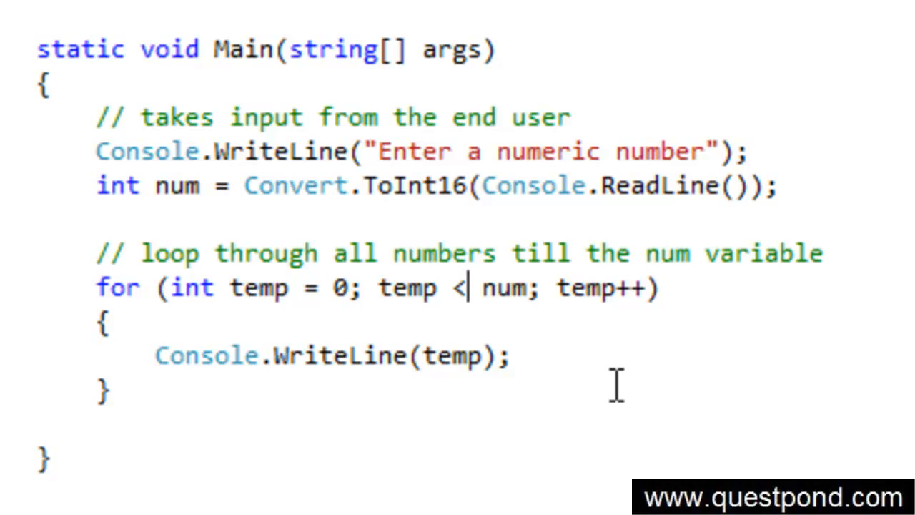
type("=")
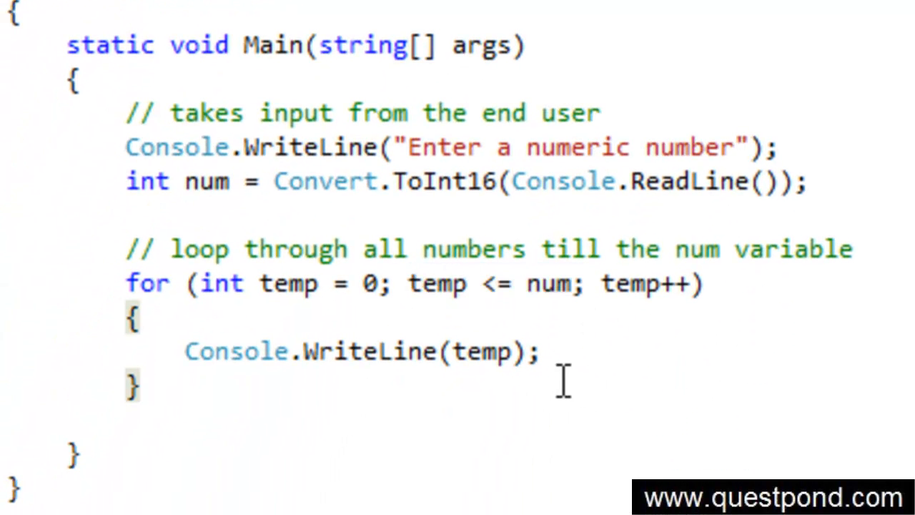
mouse_move(583, 372)
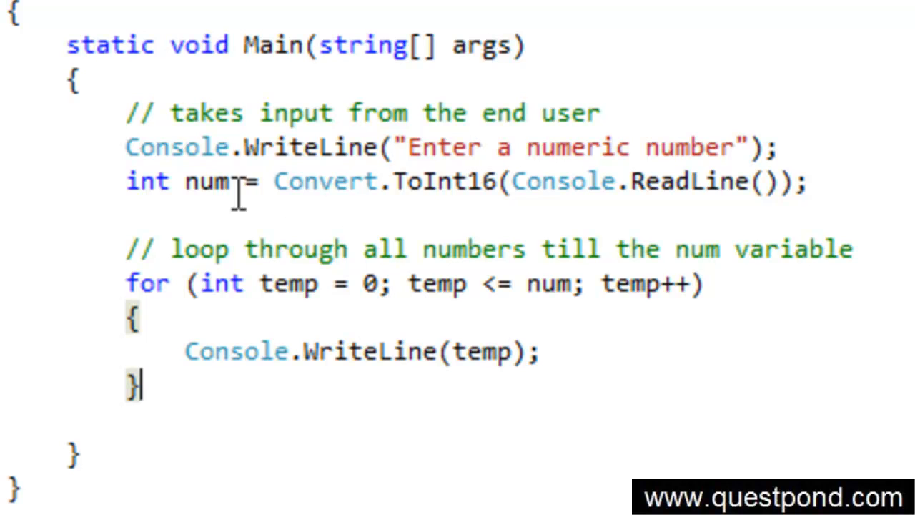
- Rewrite the for header to start temp at num, test temp <= 0, and use temp--
double_click(207, 180)
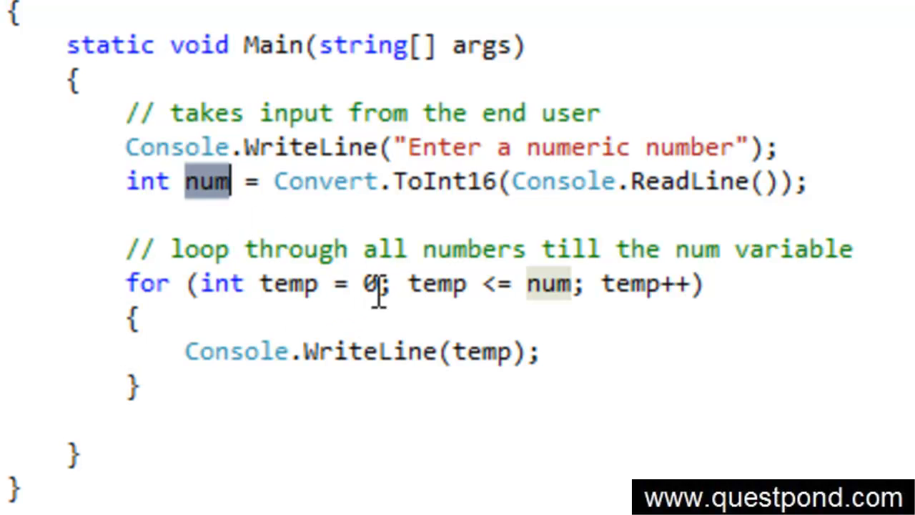
type("n")
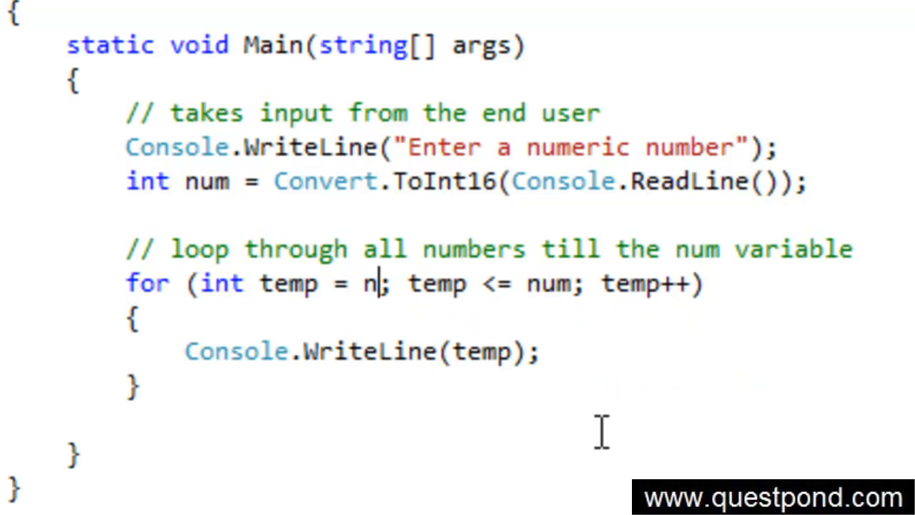
type("um")
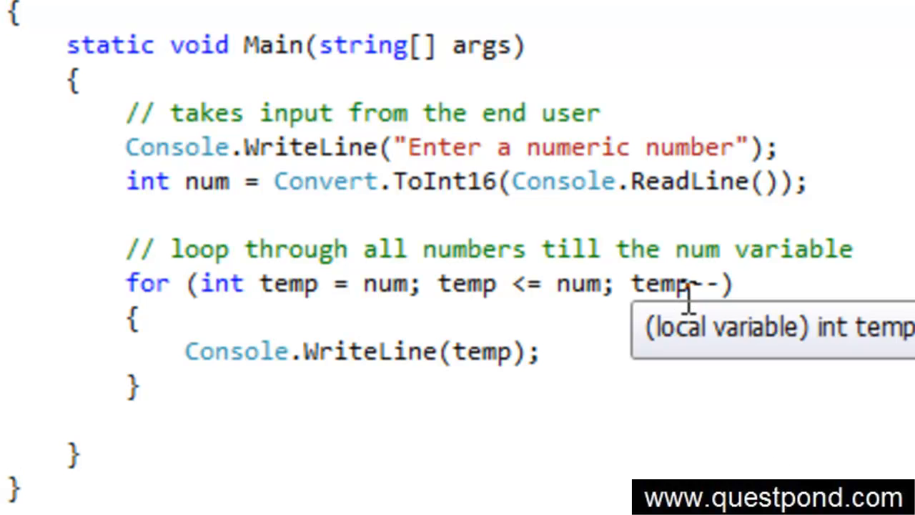
double_click(650, 284)
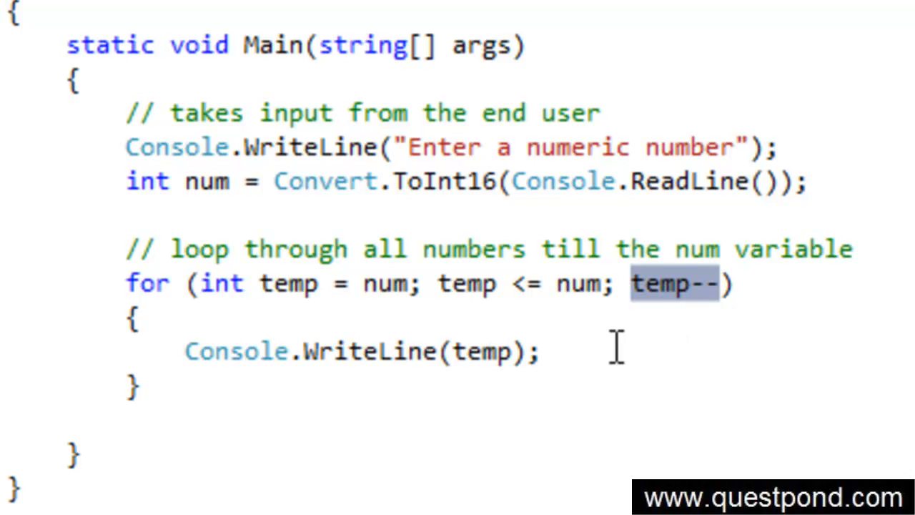
mouse_move(447, 300)
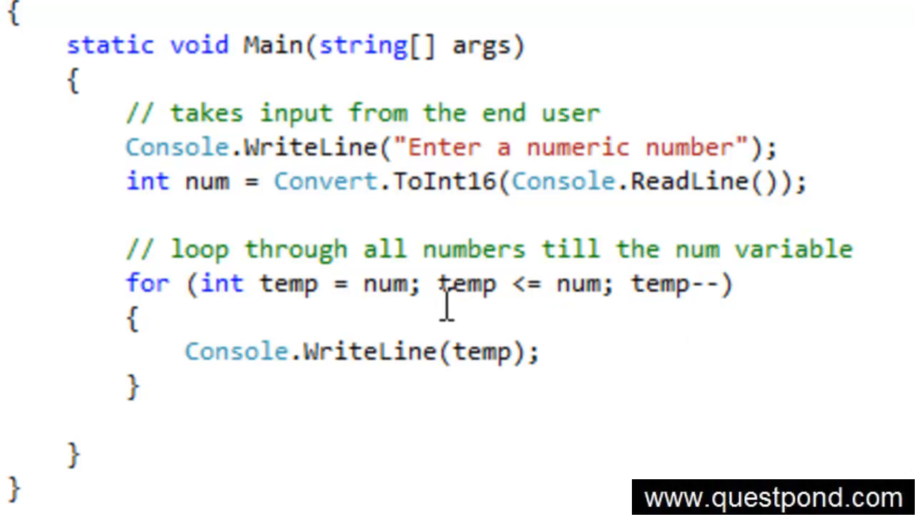
left_click_drag(438, 284, 603, 283)
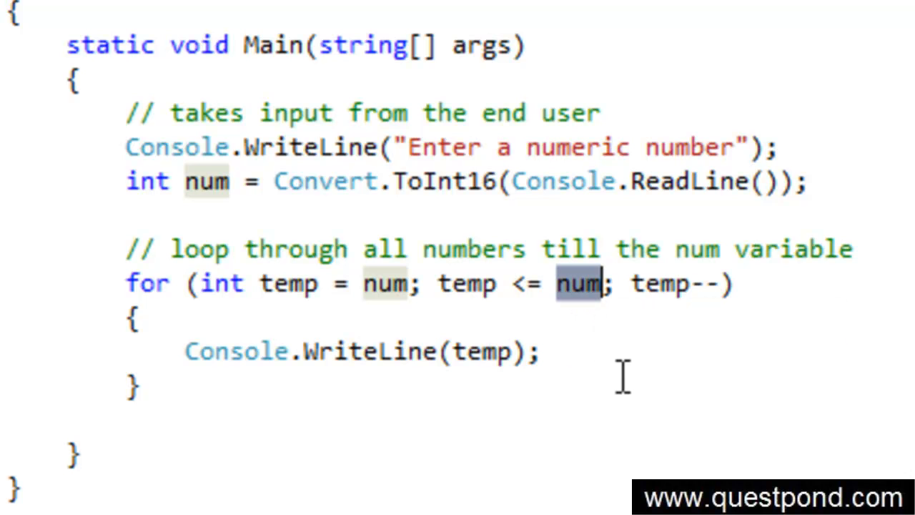
type("0")
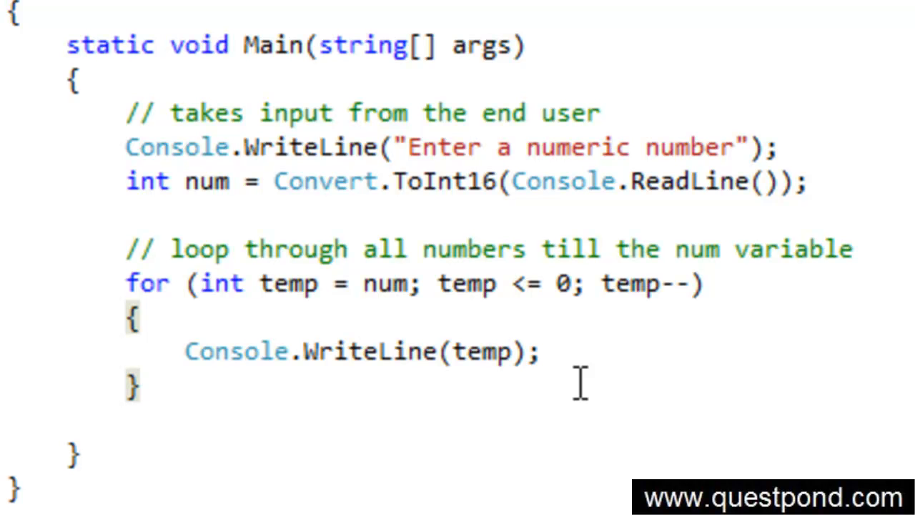
scroll("down", 3)
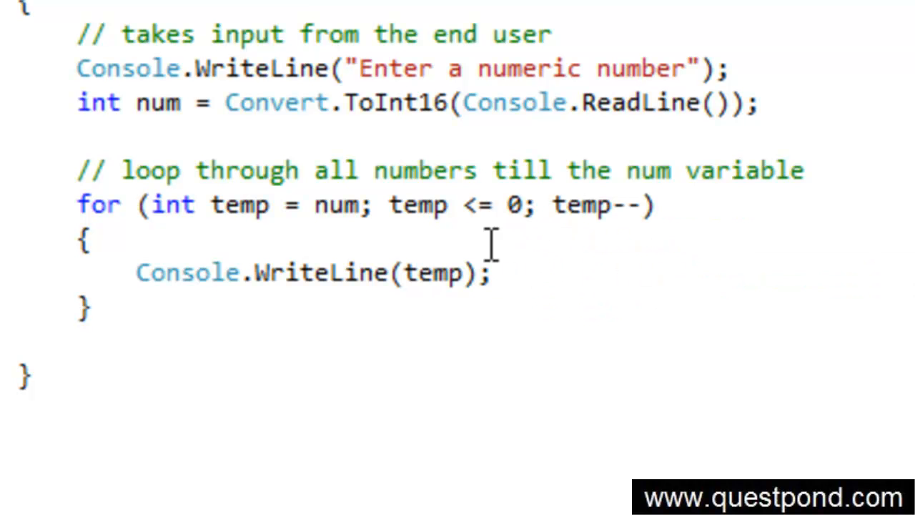
- Change the comparison to >, so the condition reads temp >= 0 and counts down to 0
double_click(241, 205)
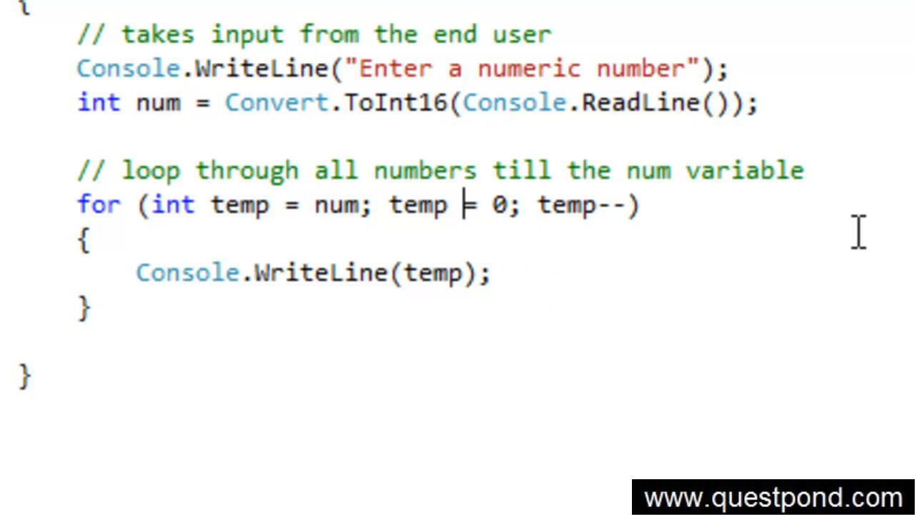
type(">")
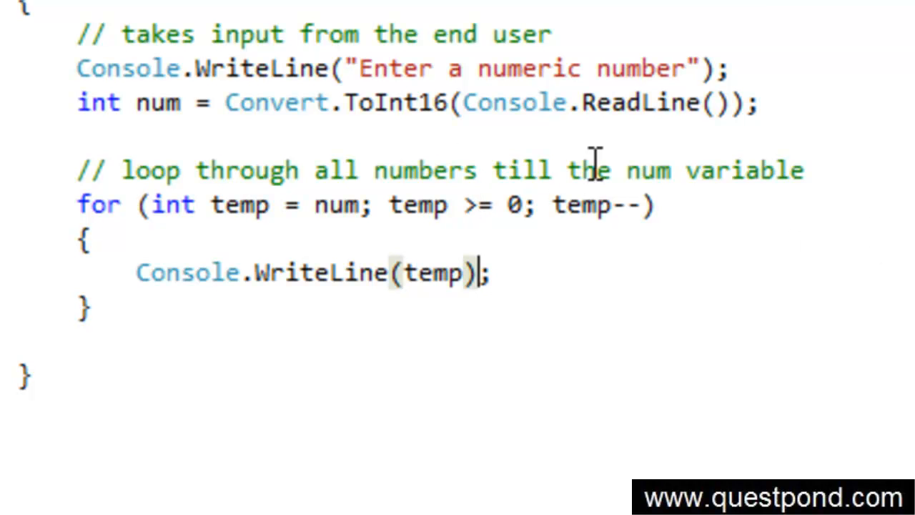
mouse_move(416, 205)
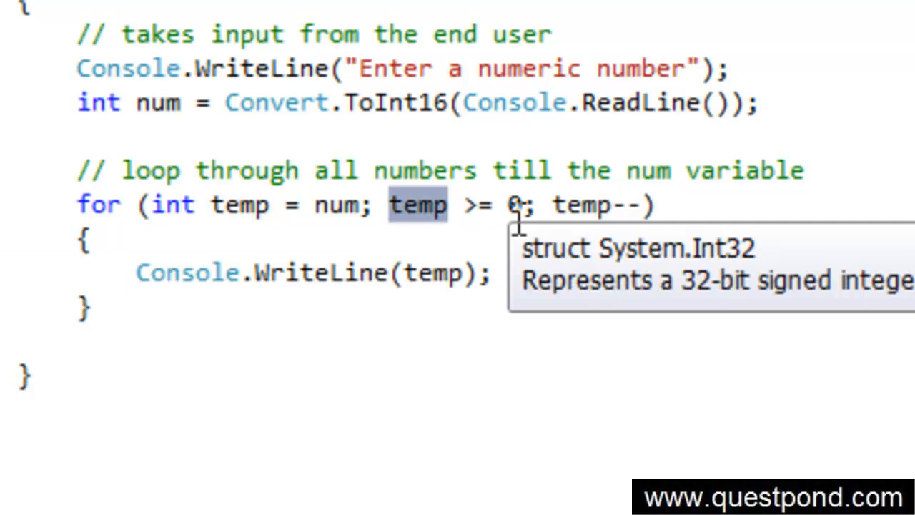
mouse_move(422, 229)
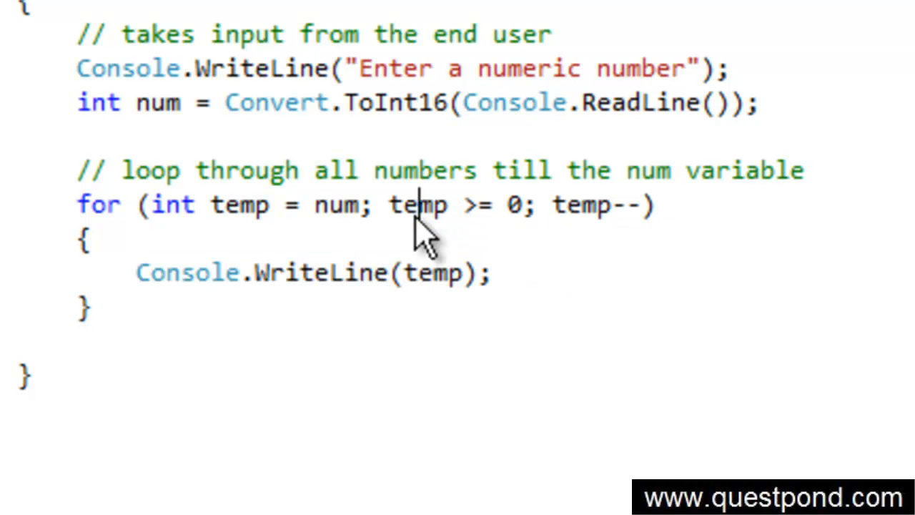
triple_click(312, 272)
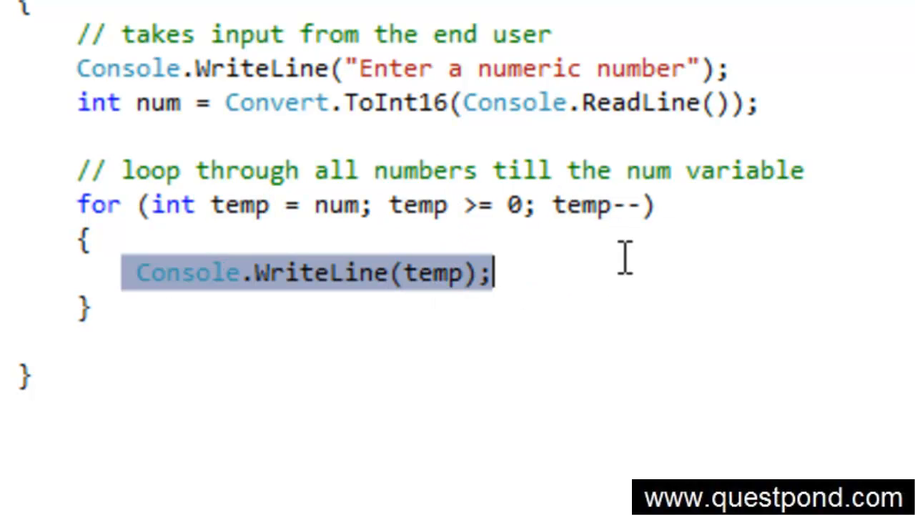
mouse_move(418, 205)
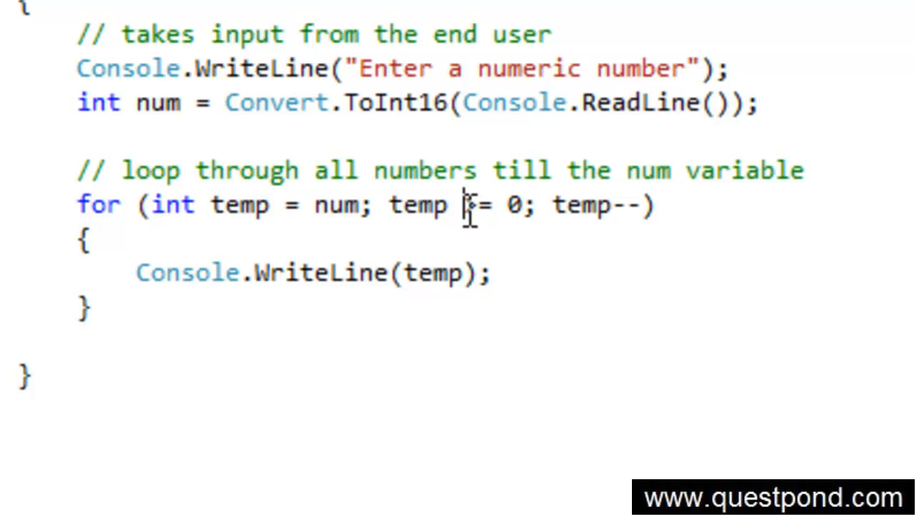
type(">")
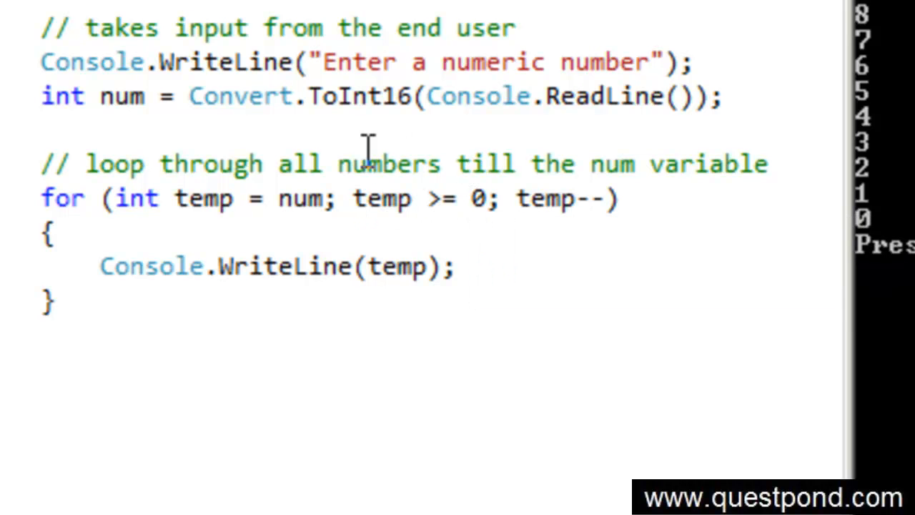
mouse_move(454, 222)
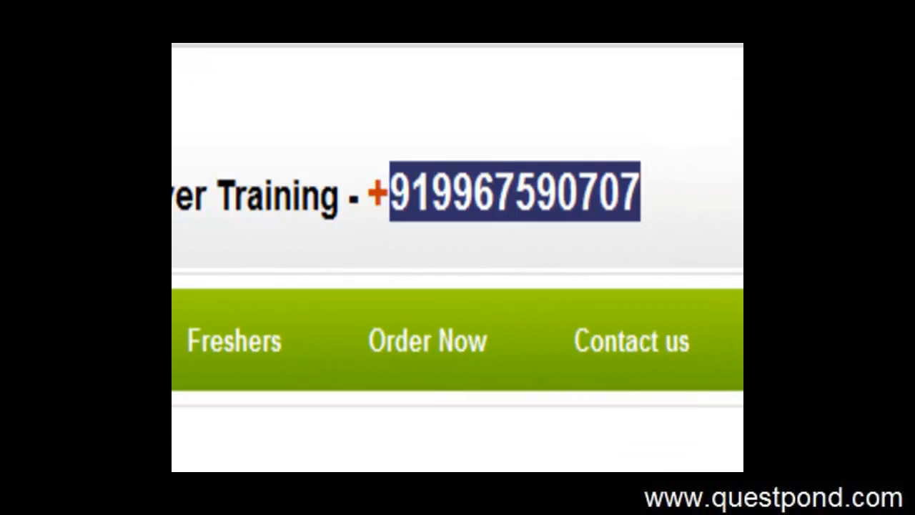
- Scroll to the .Net Training topics summary and highlight the Server products and Best practices lines
scroll("down", 3)
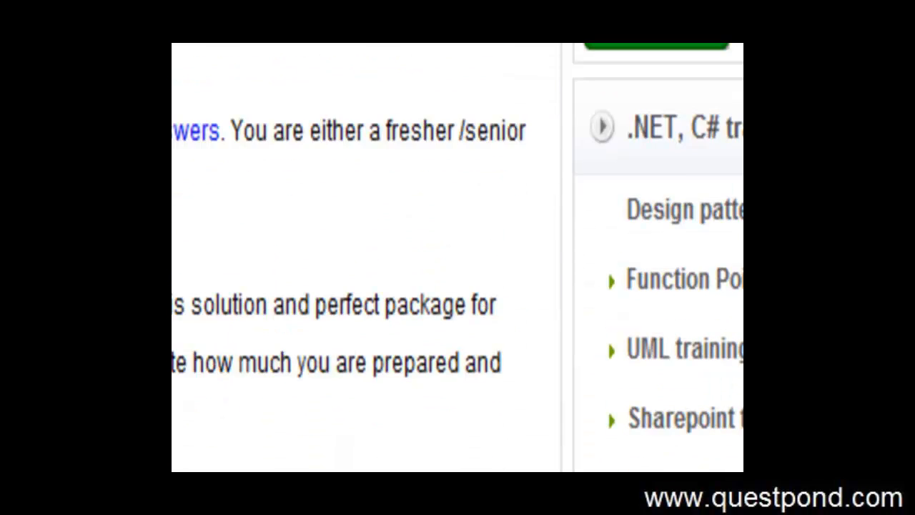
scroll("down", 3)
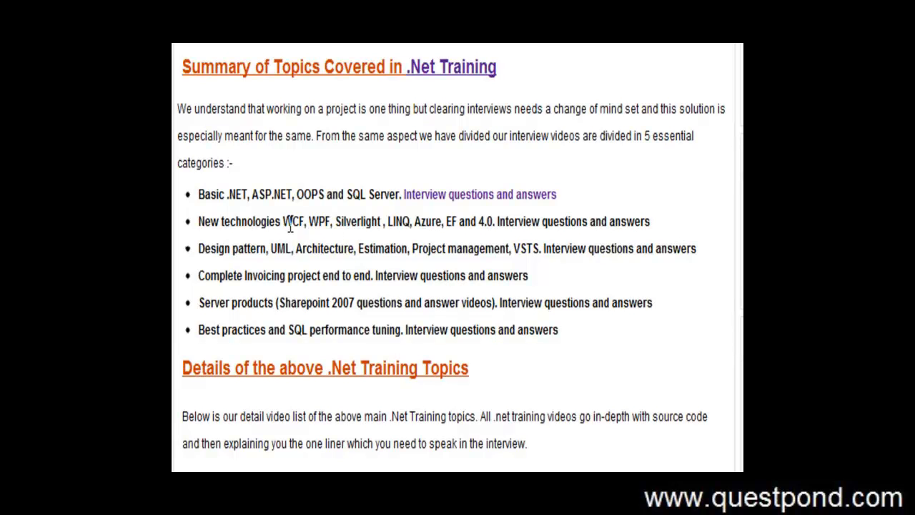
left_click_drag(289, 221, 363, 221)
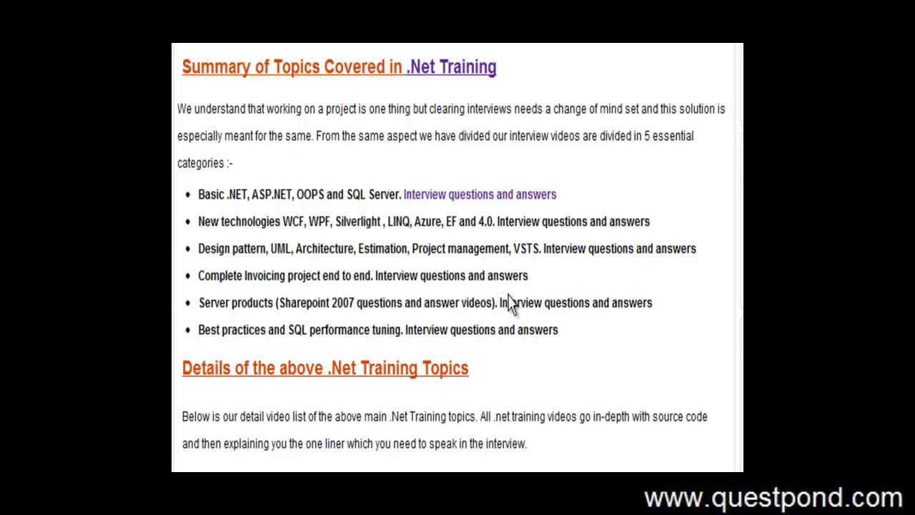
mouse_move(332, 325)
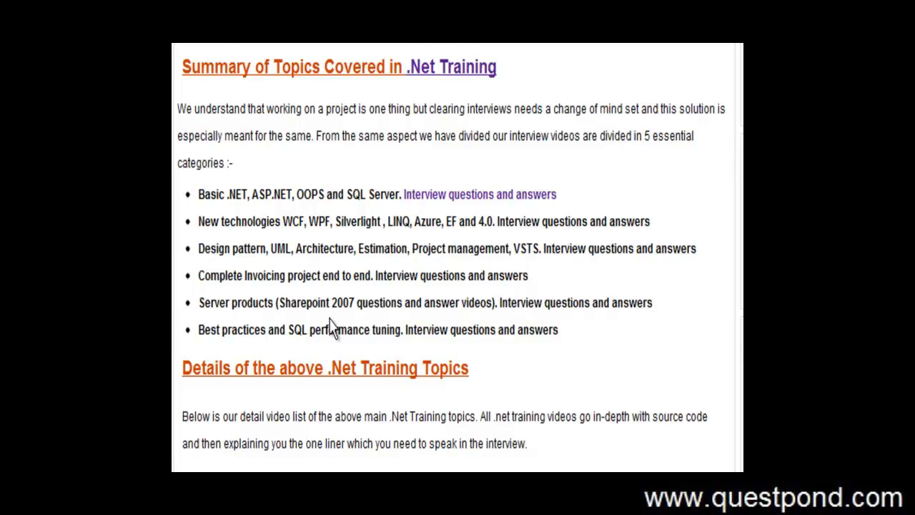
left_click_drag(202, 302, 593, 302)
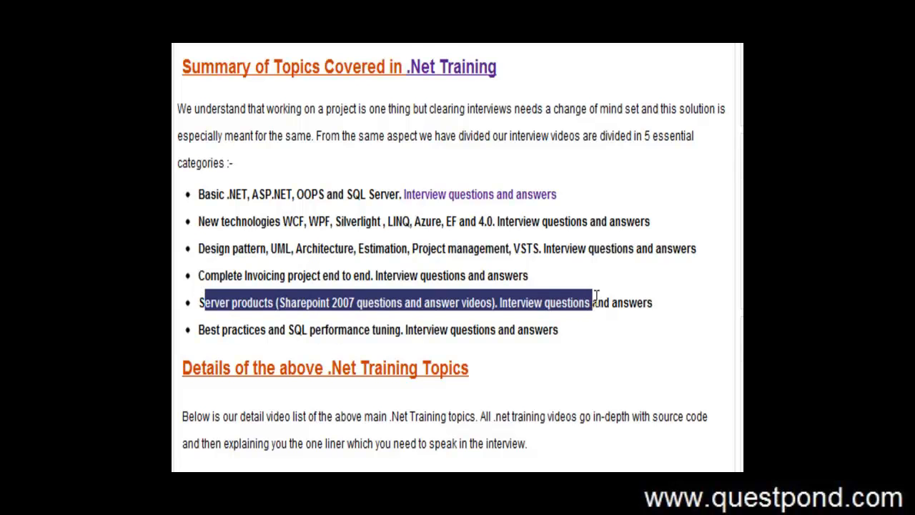
left_click(562, 330)
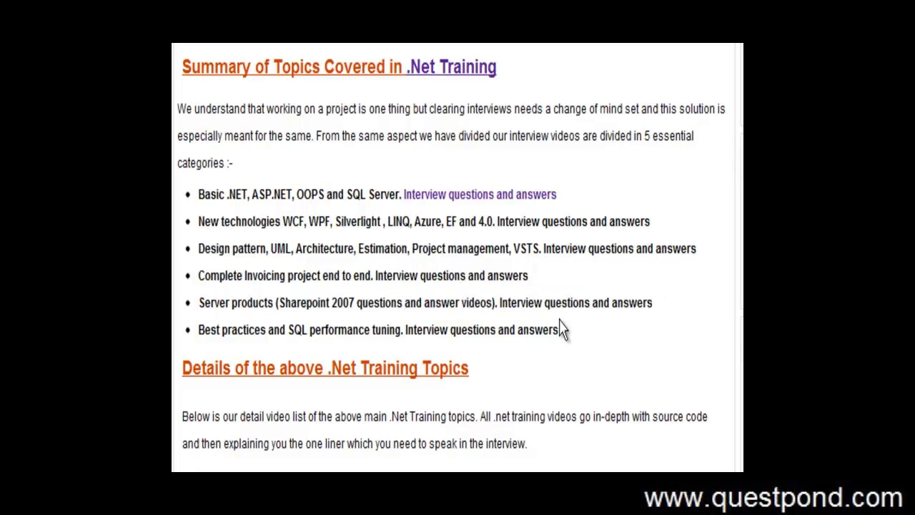
double_click(215, 329)
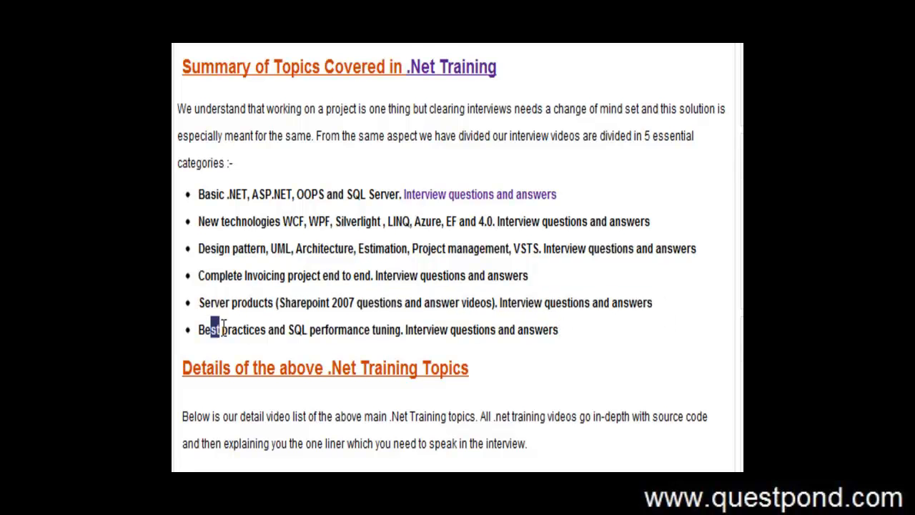
left_click_drag(218, 330, 554, 330)
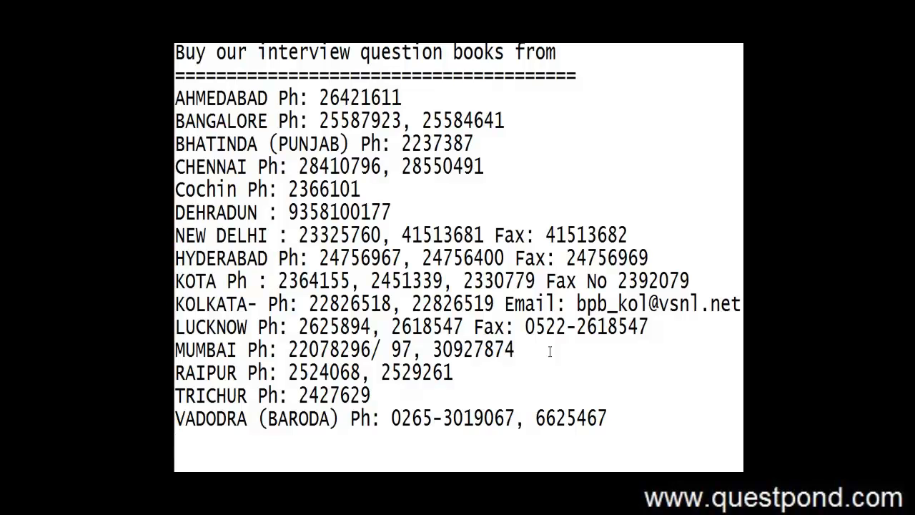
mouse_move(466, 241)
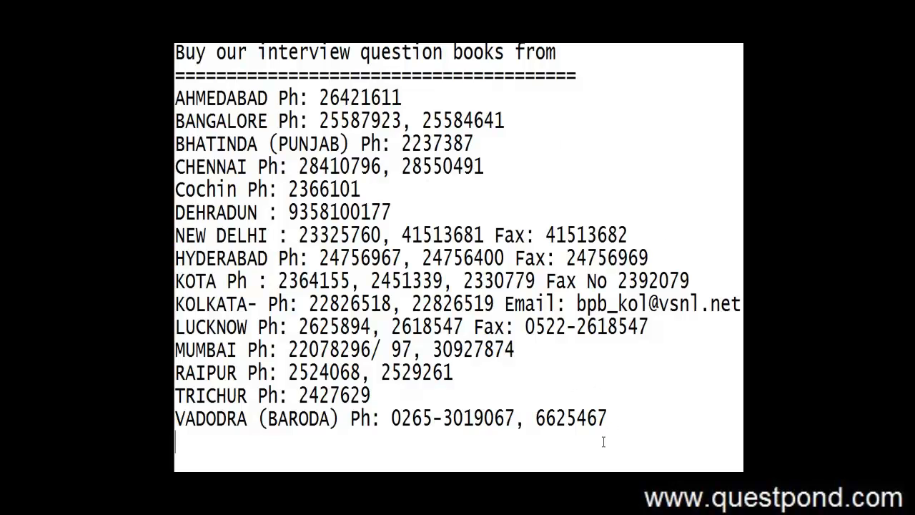
mouse_move(605, 442)
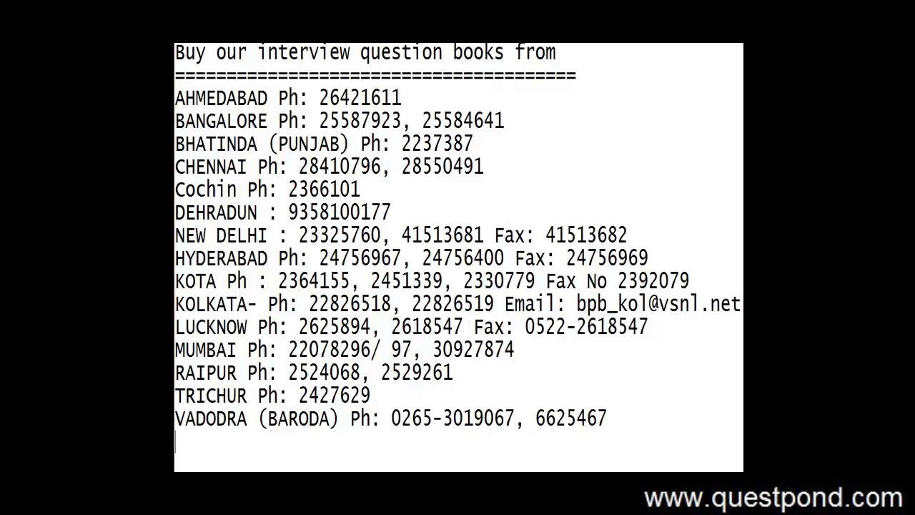